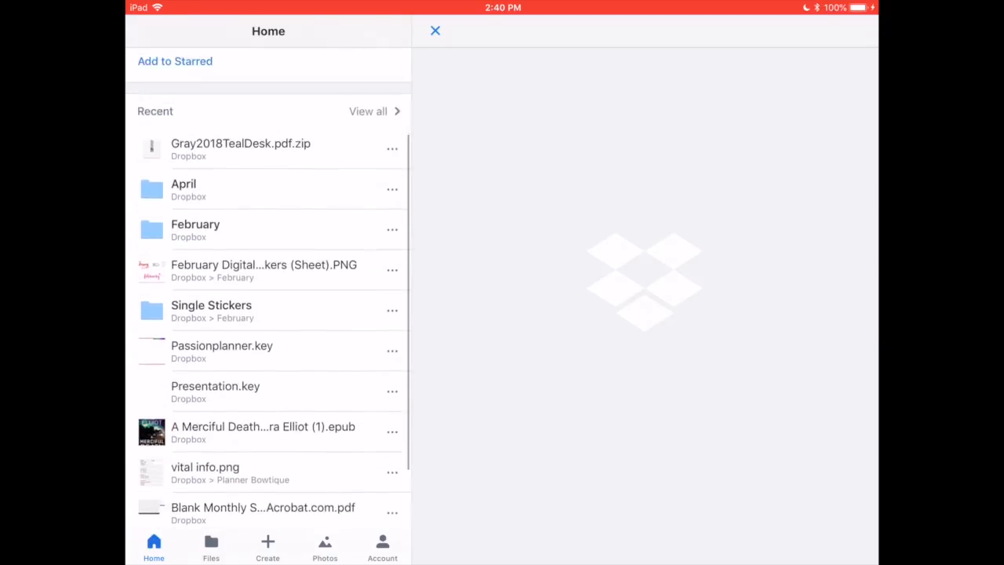
Select Gray2018TealDesk.pdf.zip in Dropbox Recent and view, then dismiss, its sharing options
scroll("down", 3)
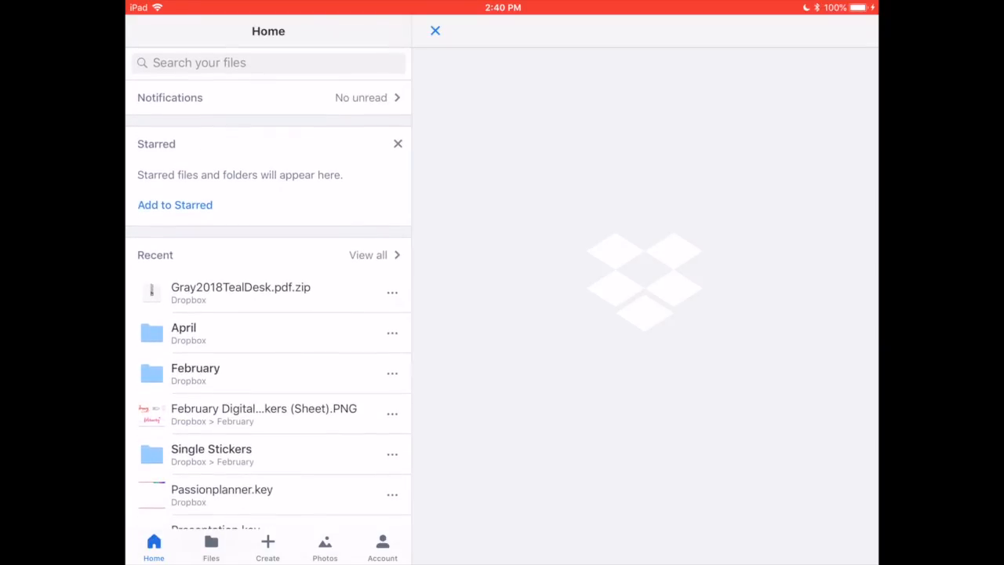
left_click(241, 293)
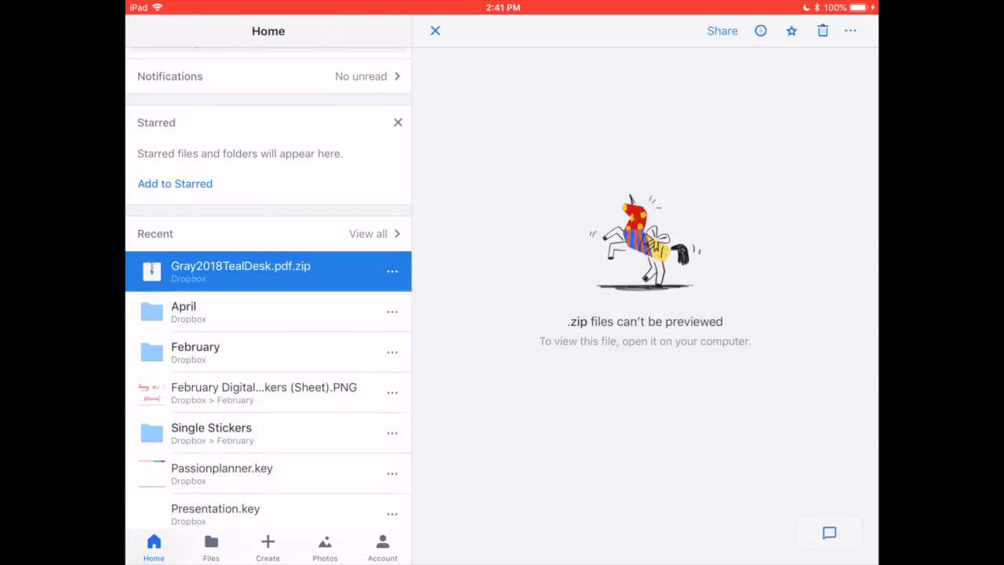
left_click(850, 31)
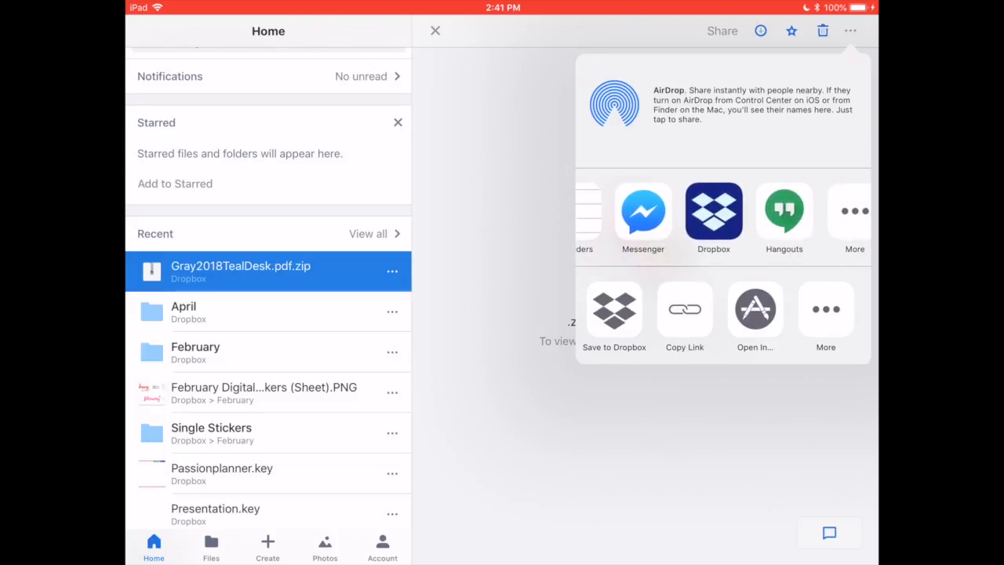
scroll("left", 3)
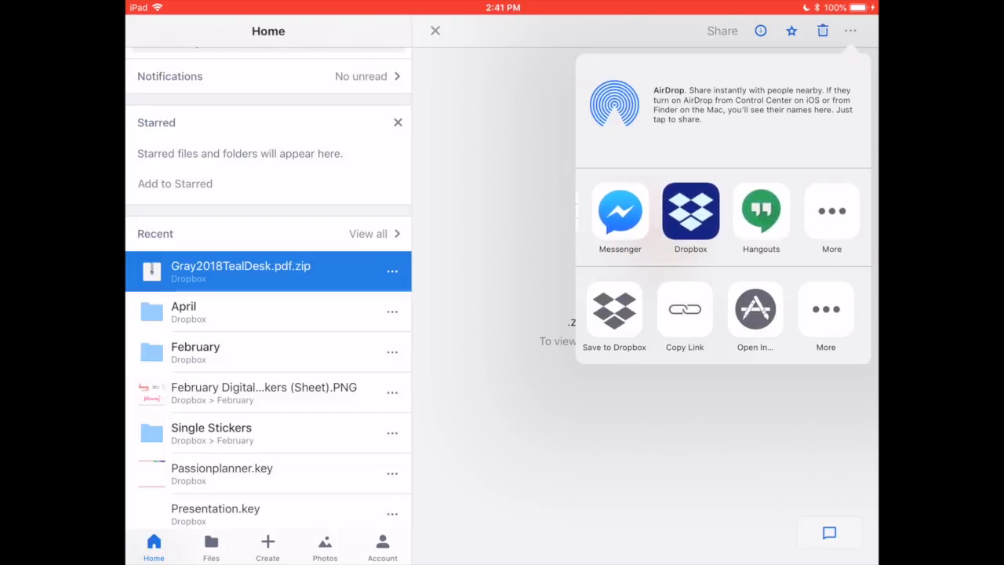
left_click(614, 308)
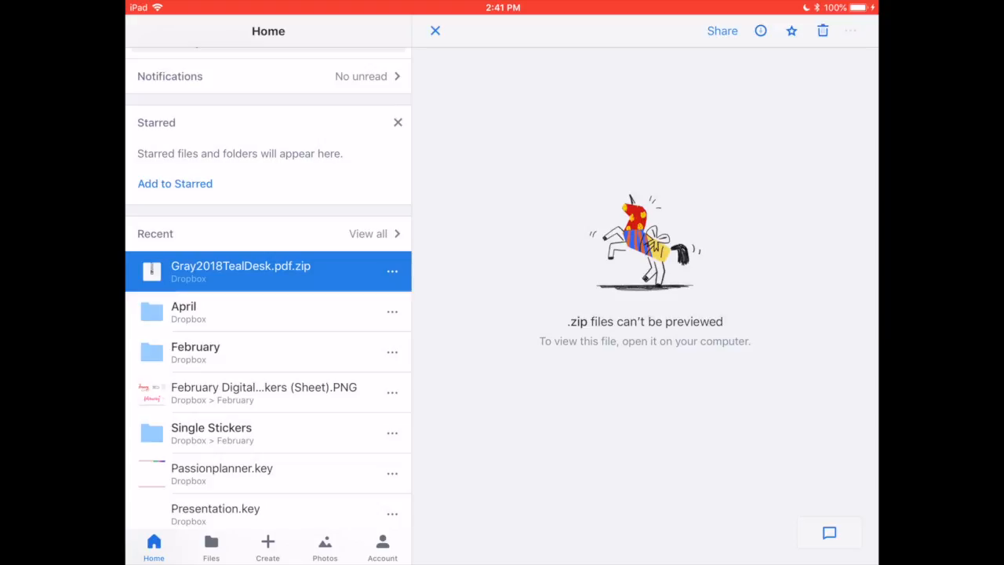
Export Gray2018TealDesk.pdf.zip from Dropbox and copy it to GoodNotes
left_click(850, 31)
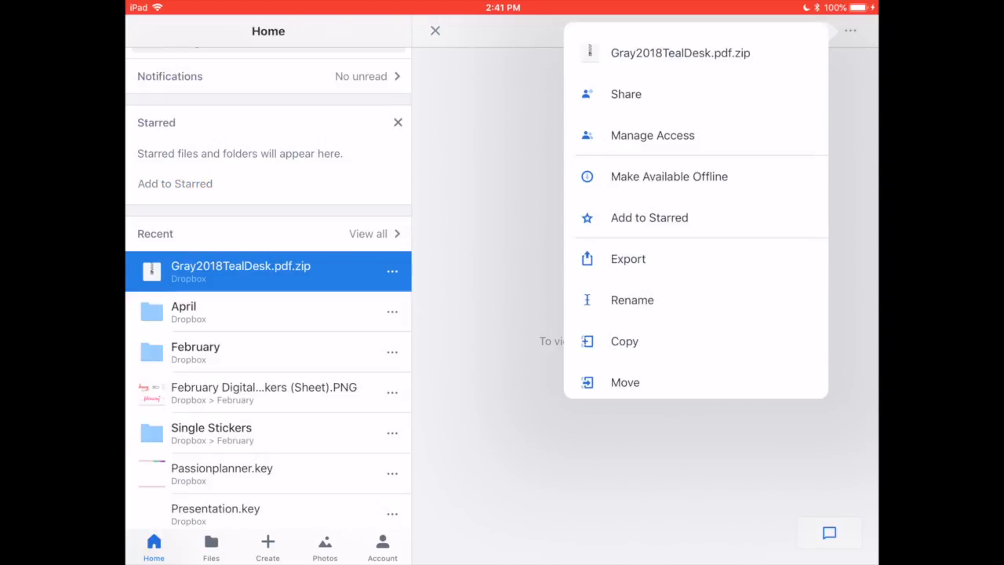
left_click(625, 93)
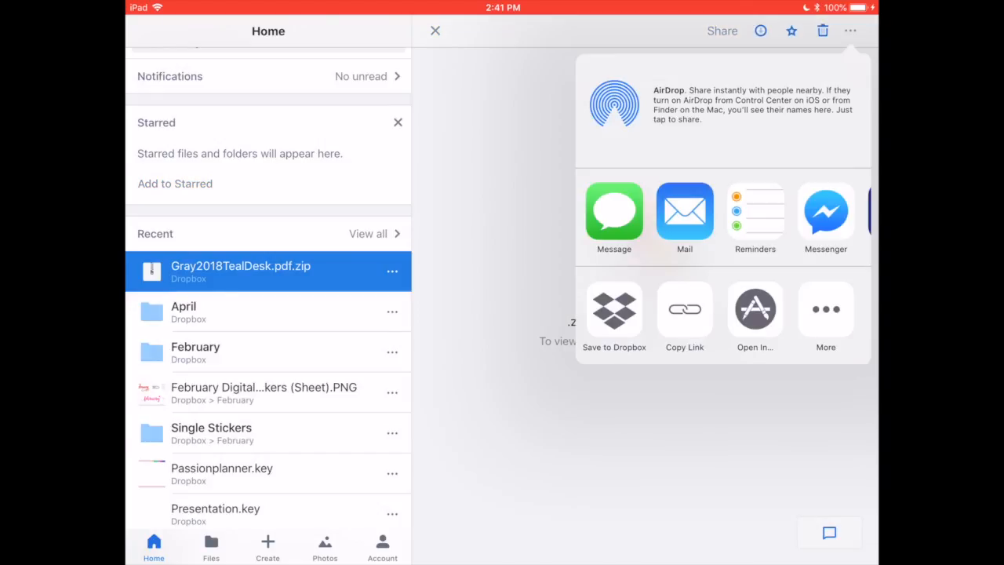
scroll("left", 3)
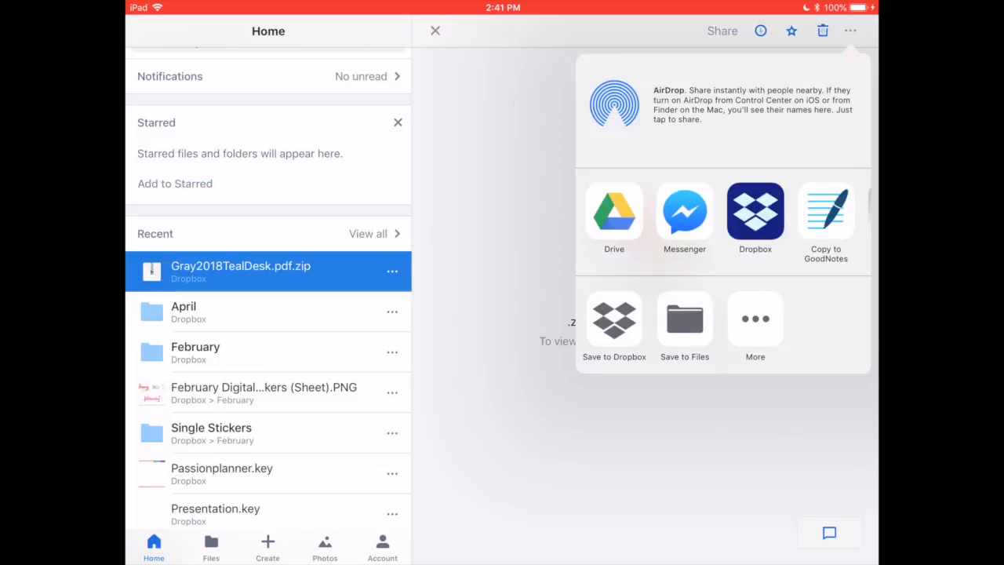
left_click(825, 212)
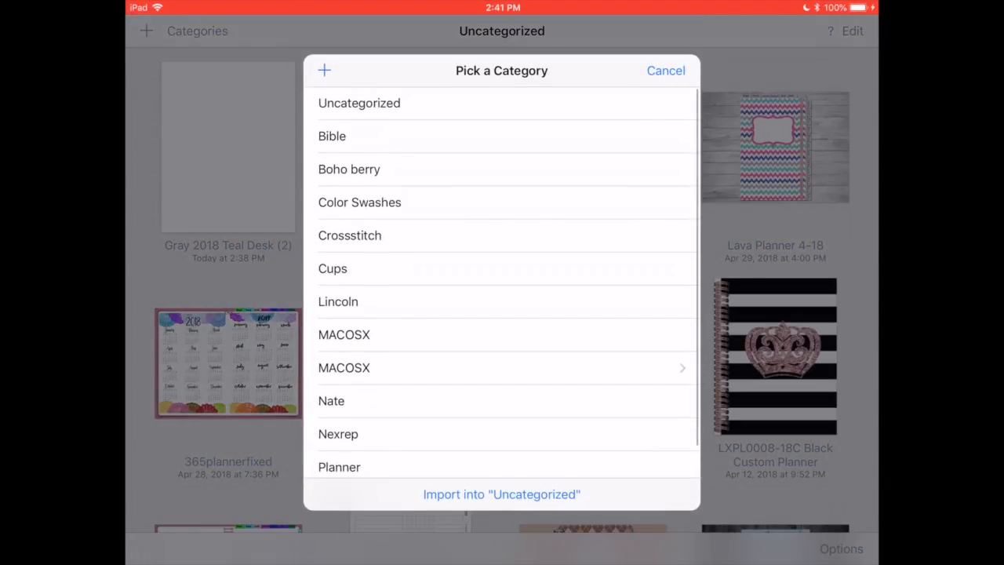
Import the file into the Uncategorized category in GoodNotes
left_click(502, 494)
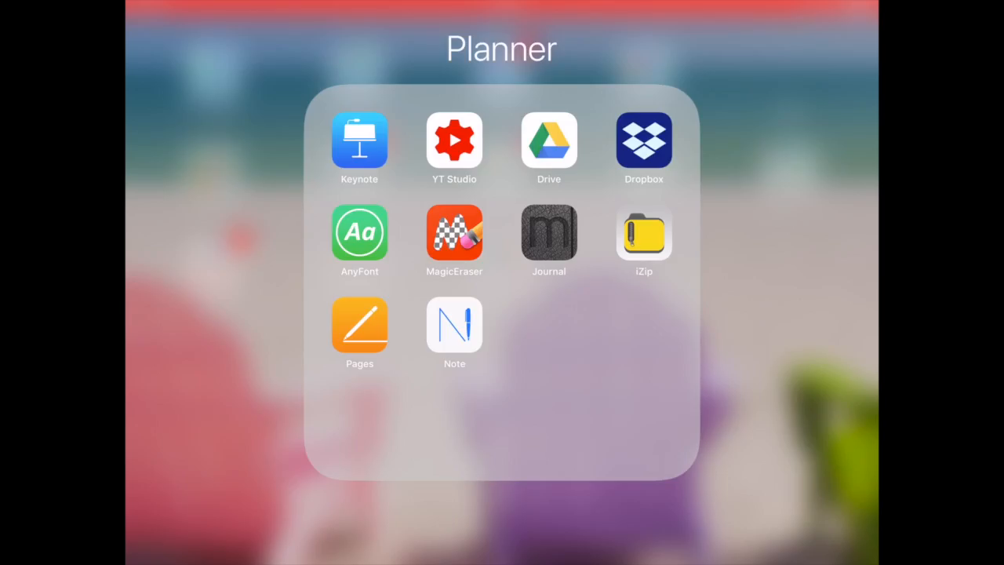
Back in Dropbox, enable iZip among the sharing activities and copy the zip into iZip
left_click(643, 144)
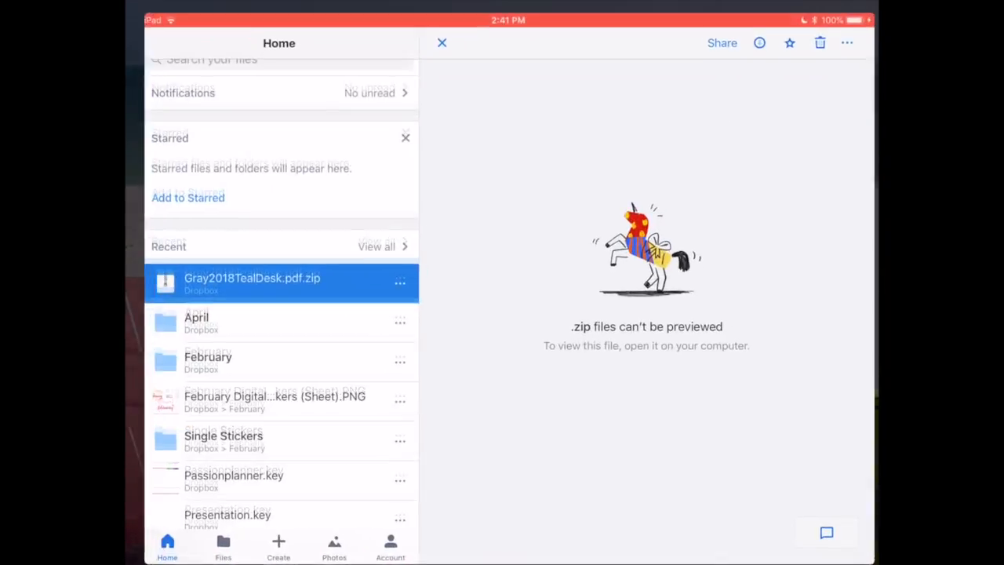
left_click(400, 282)
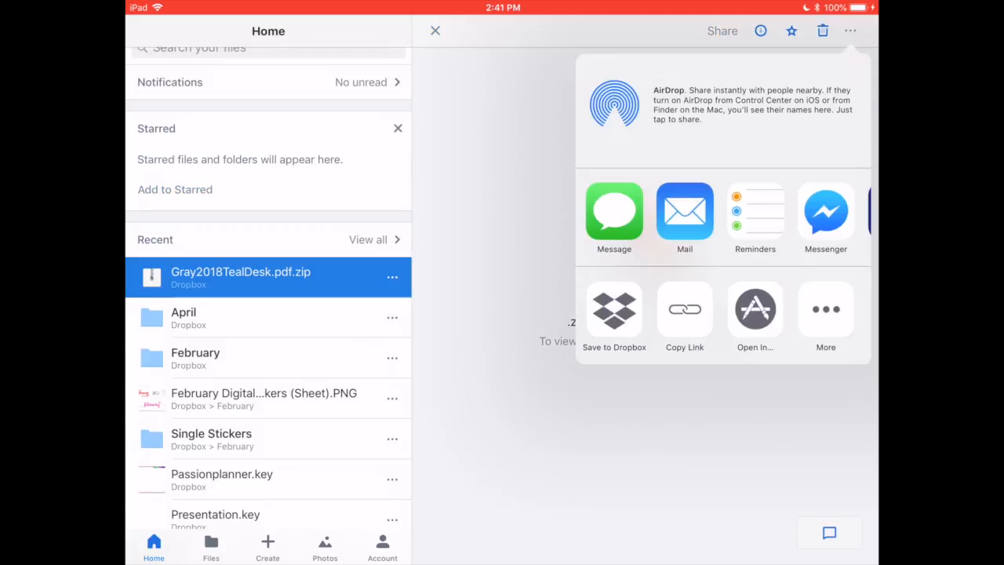
scroll("left", 3)
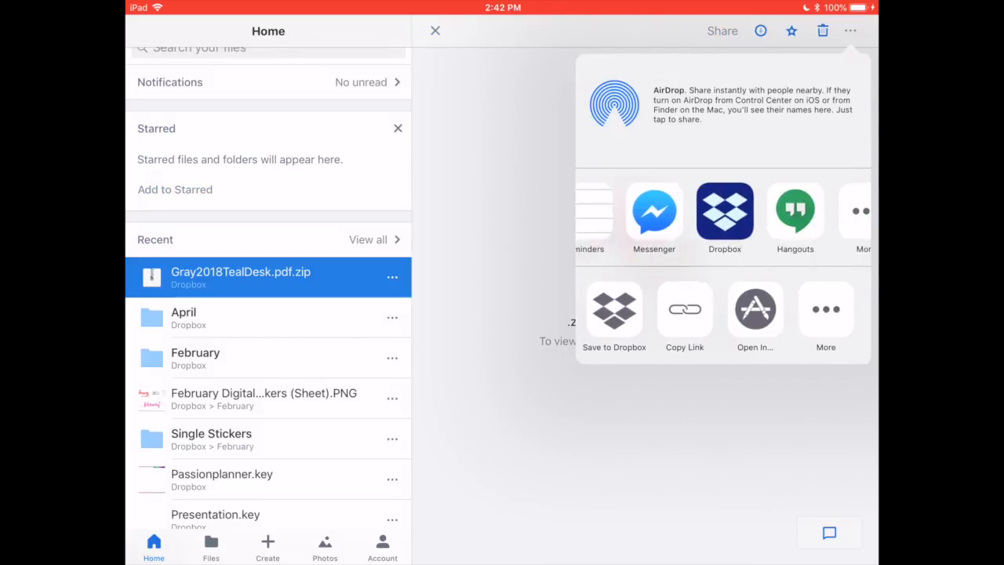
left_click(825, 308)
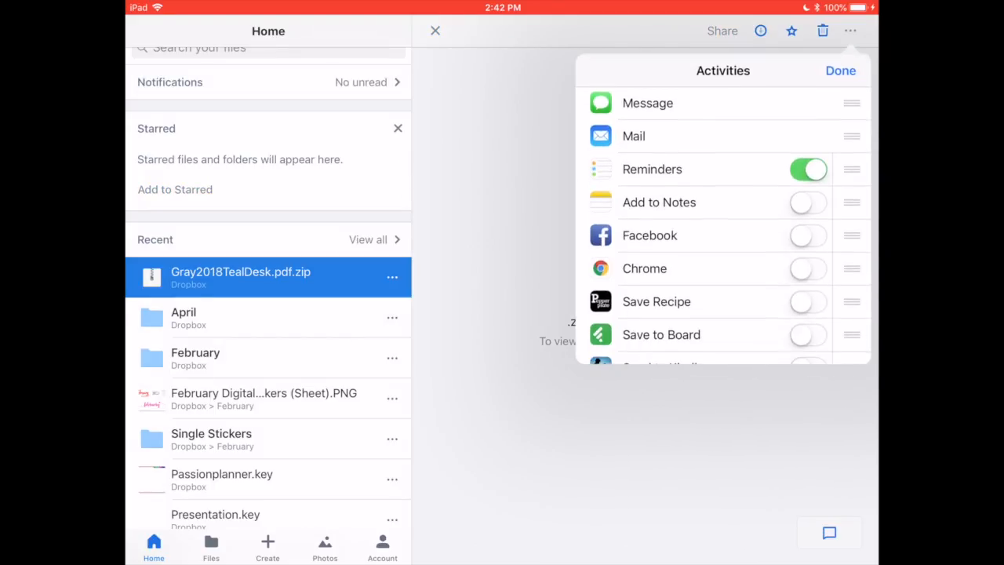
scroll("down", 3)
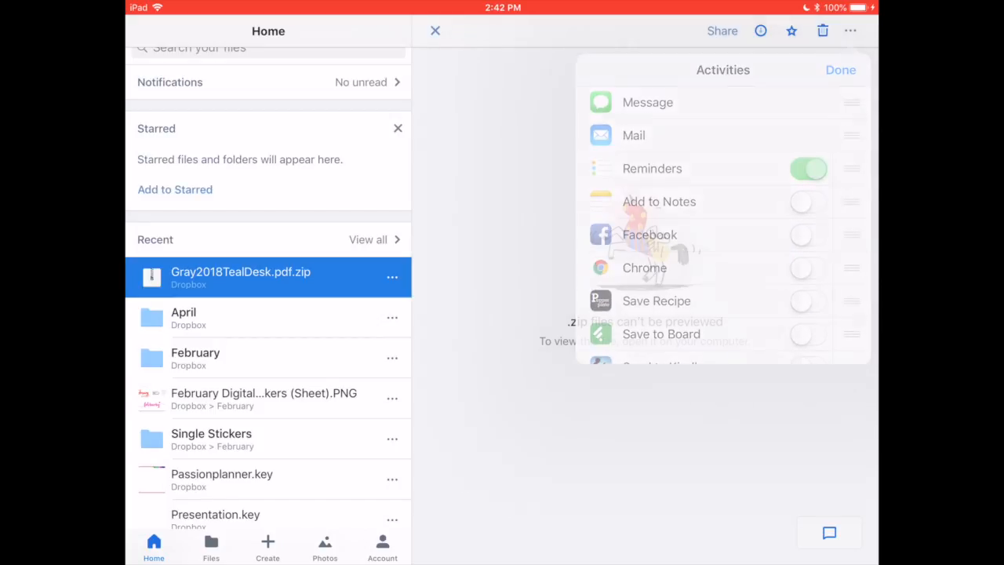
left_click(850, 31)
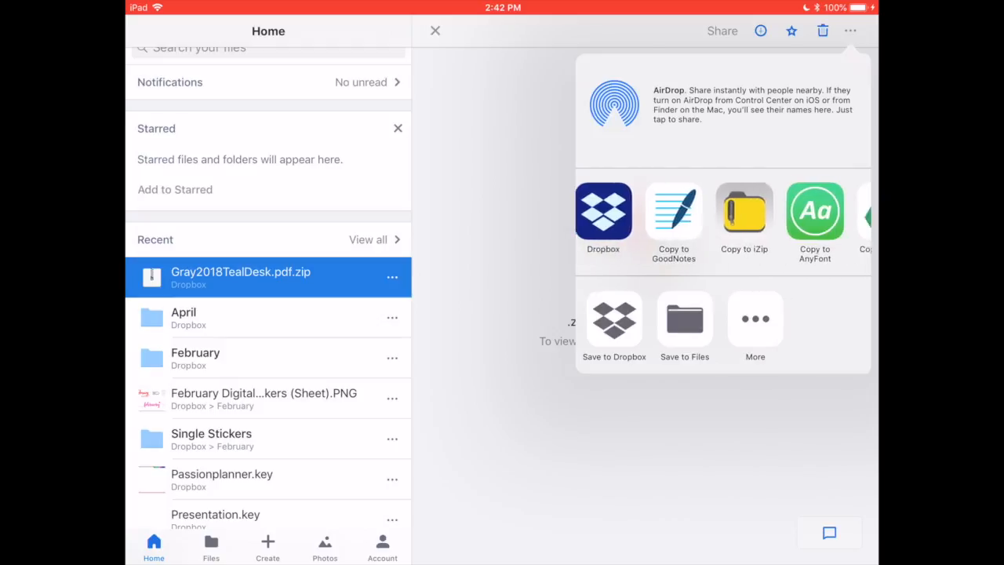
left_click(684, 318)
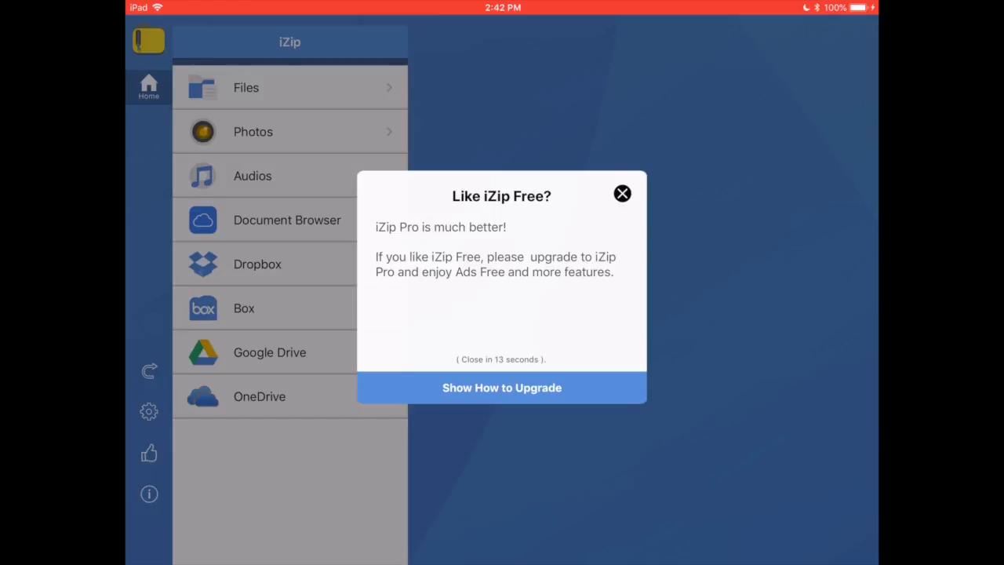
Dismiss the iZip upgrade ad, extract the zip, and preview the Gray2018TealDesk planner PDF
left_click(622, 193)
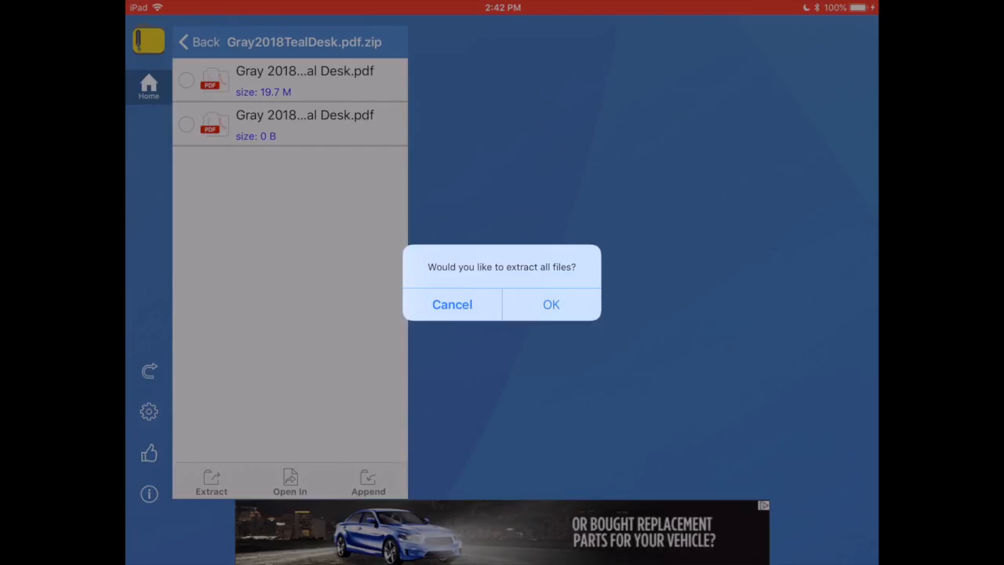
left_click(452, 305)
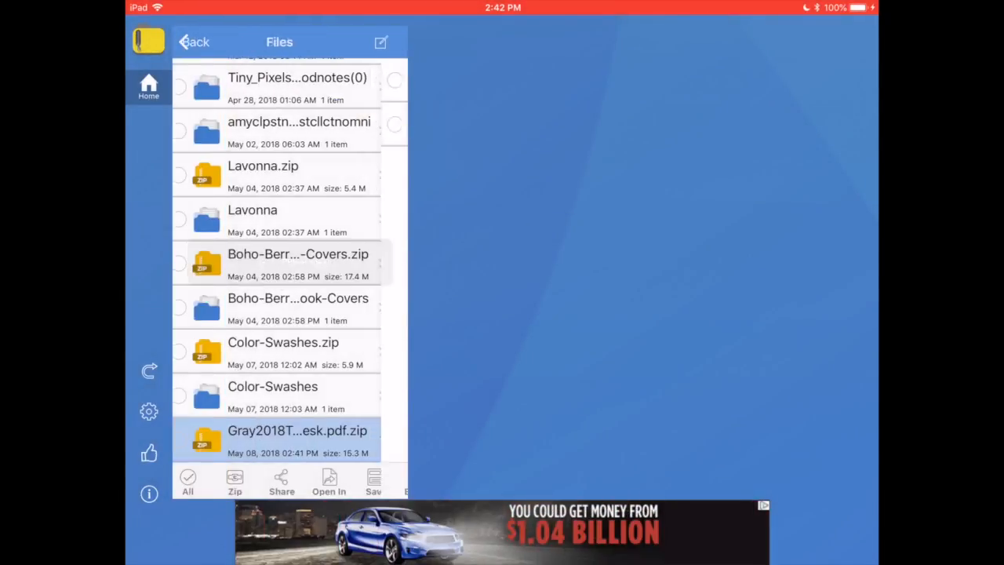
left_click(298, 439)
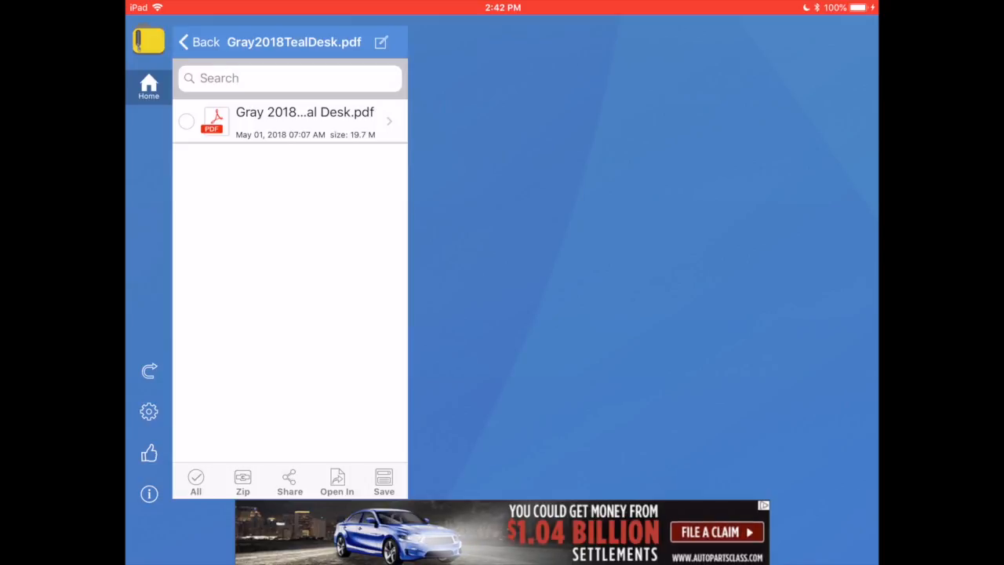
left_click(304, 122)
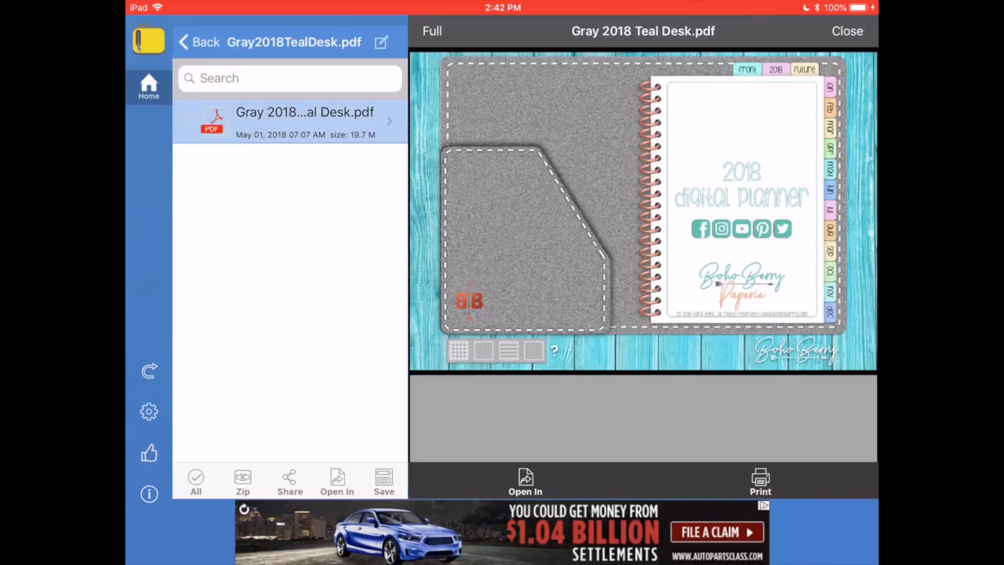
Select the planner PDF and share it to another app
left_click(525, 482)
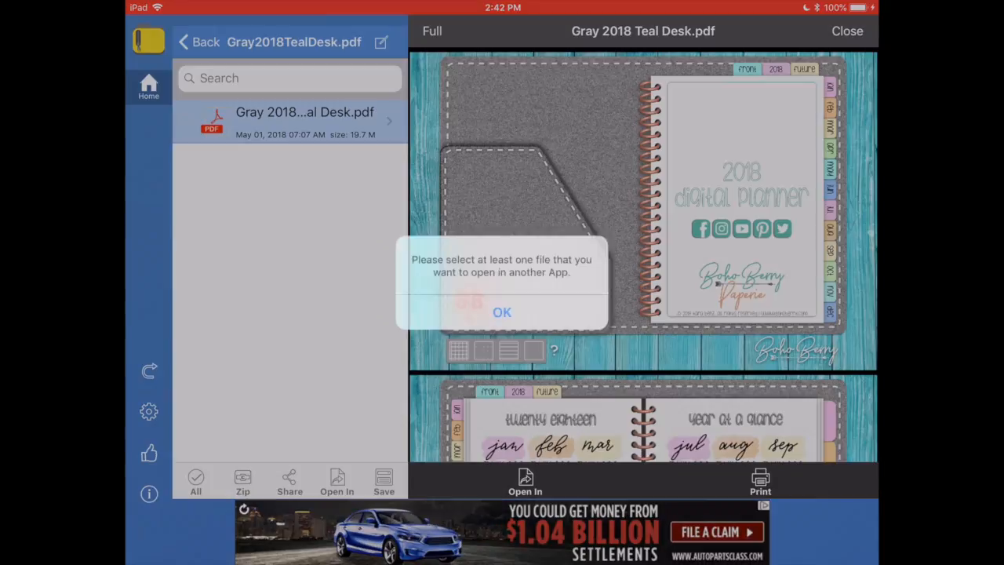
left_click(502, 312)
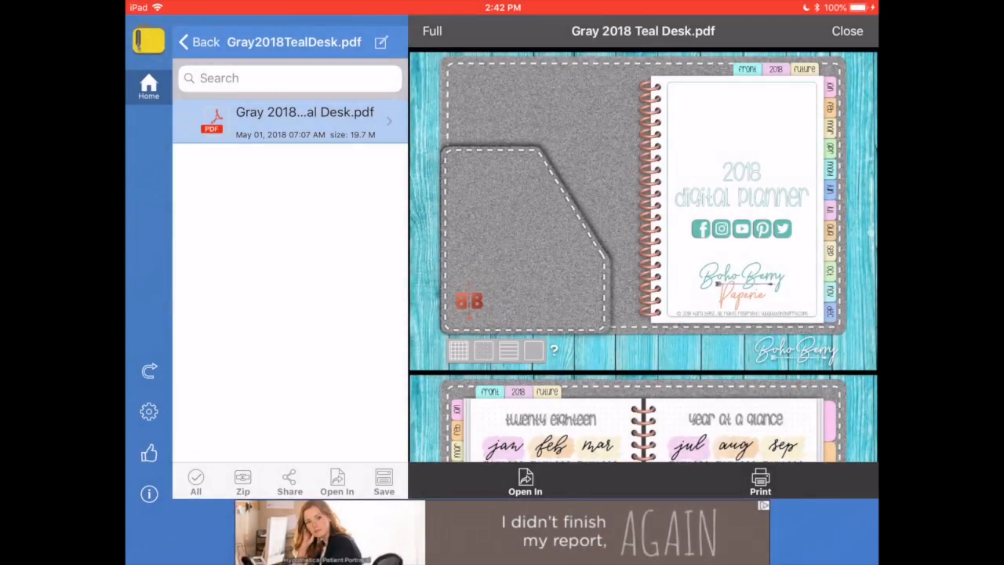
left_click(289, 482)
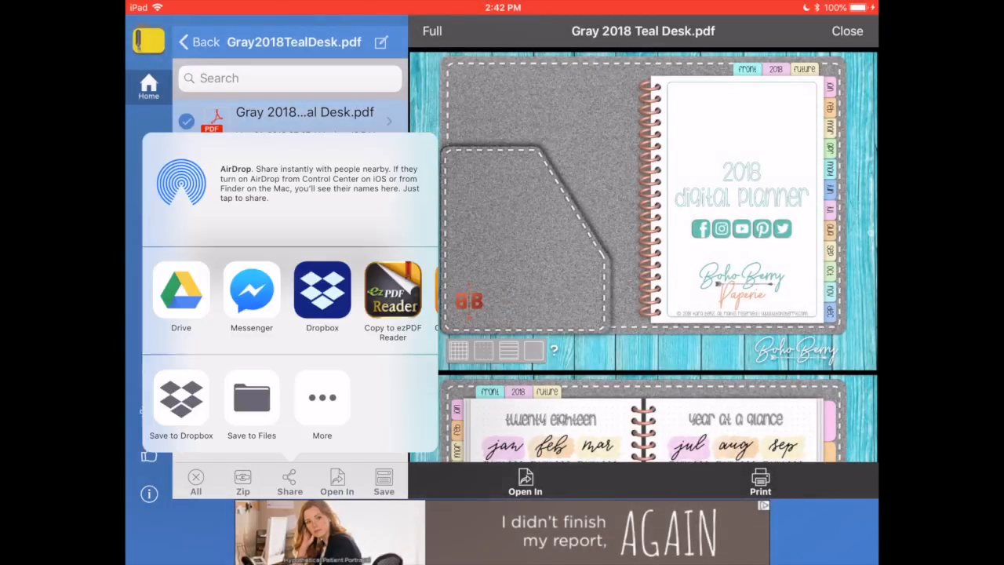
scroll("left", 3)
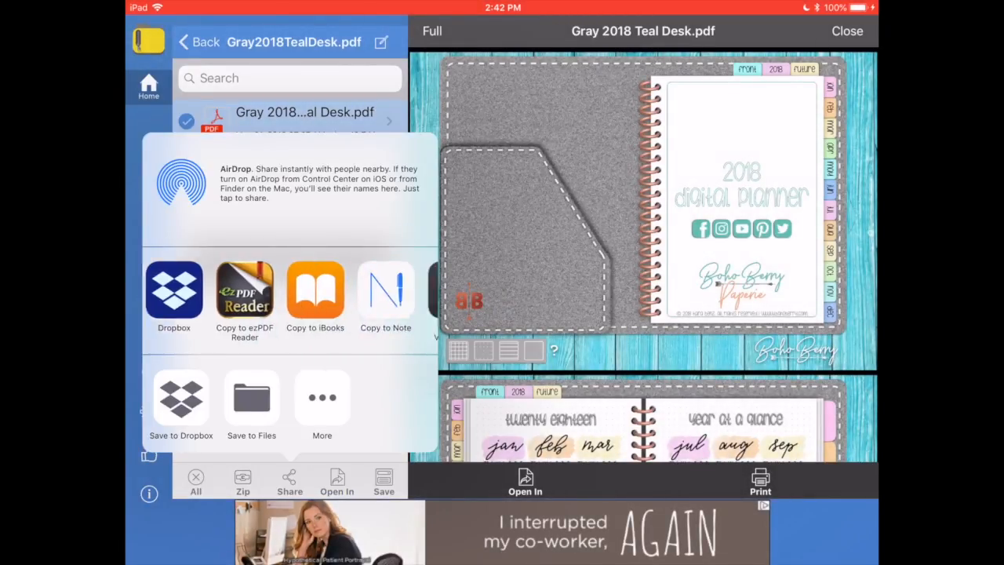
scroll("left", 3)
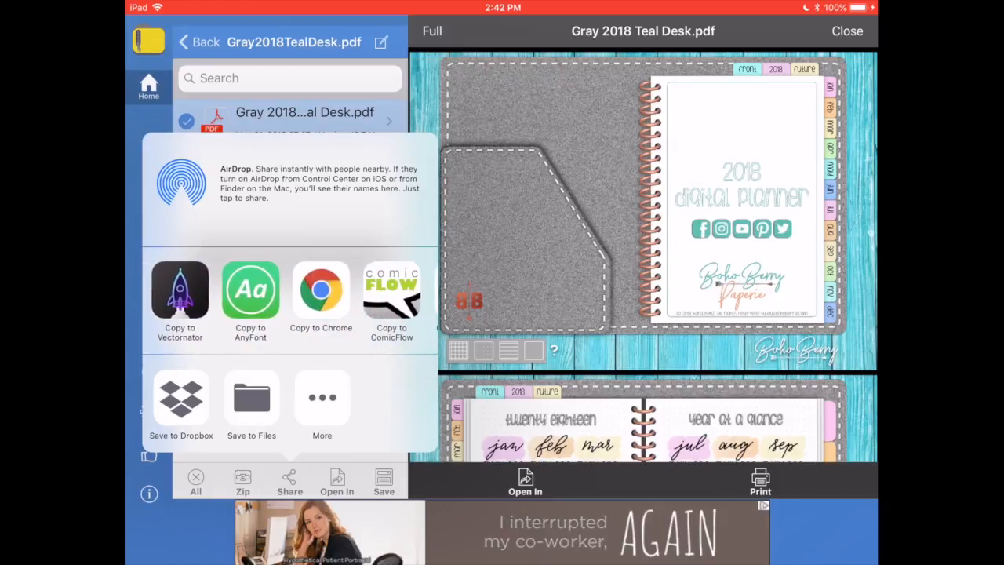
scroll("left", 3)
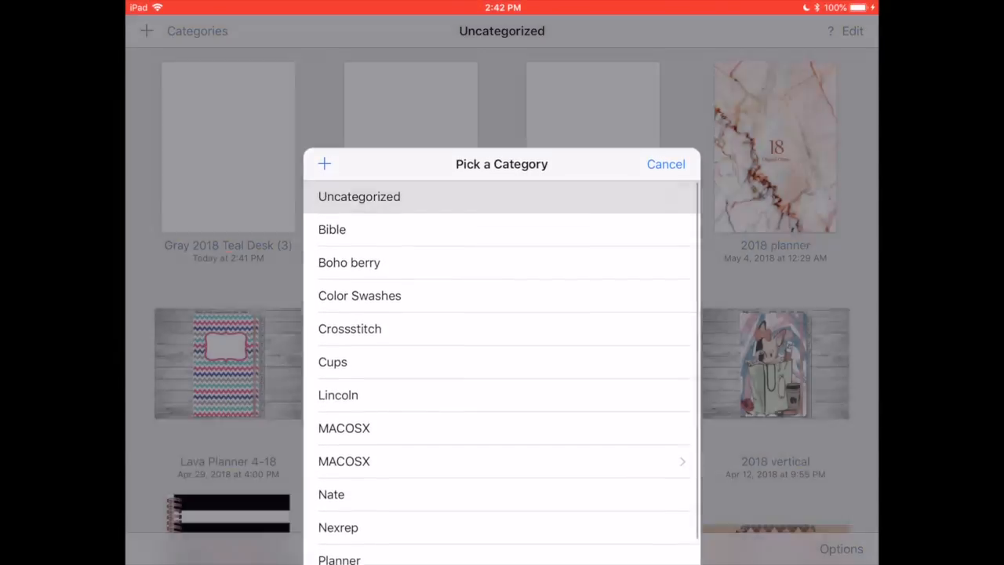
Import the Gray 2018 Teal Desk planner into Uncategorized and jump through its side tabs
left_click(359, 196)
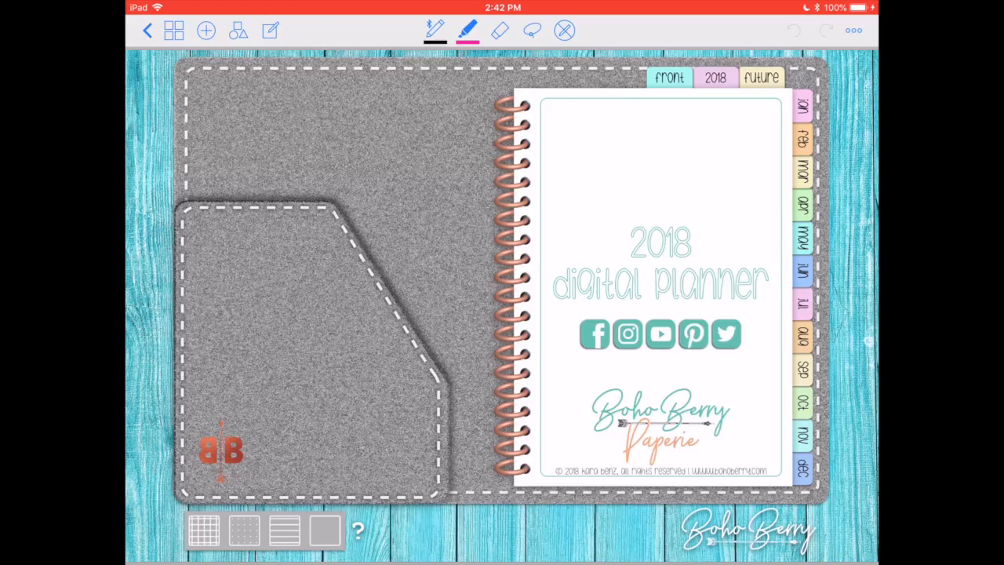
left_click(714, 77)
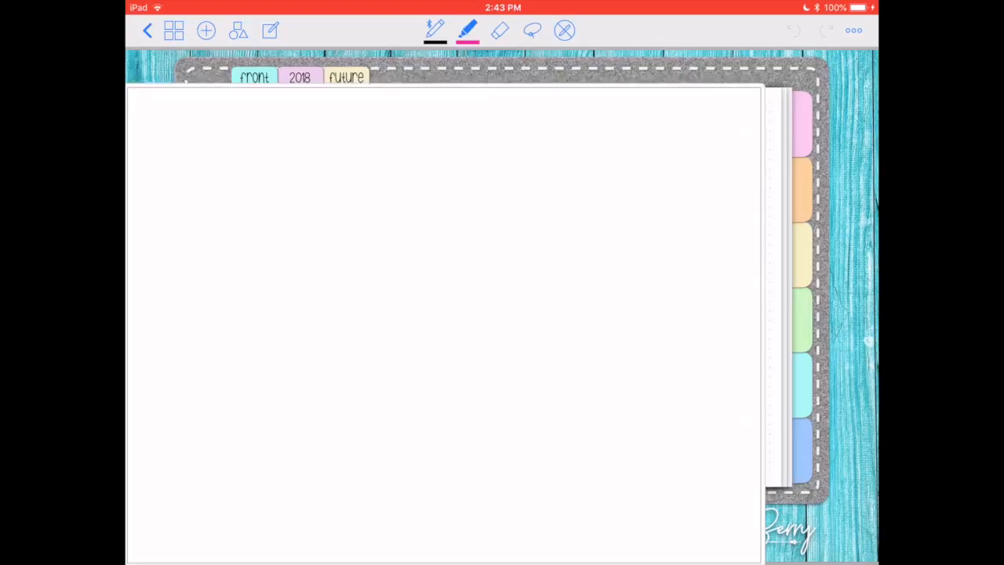
left_click(298, 77)
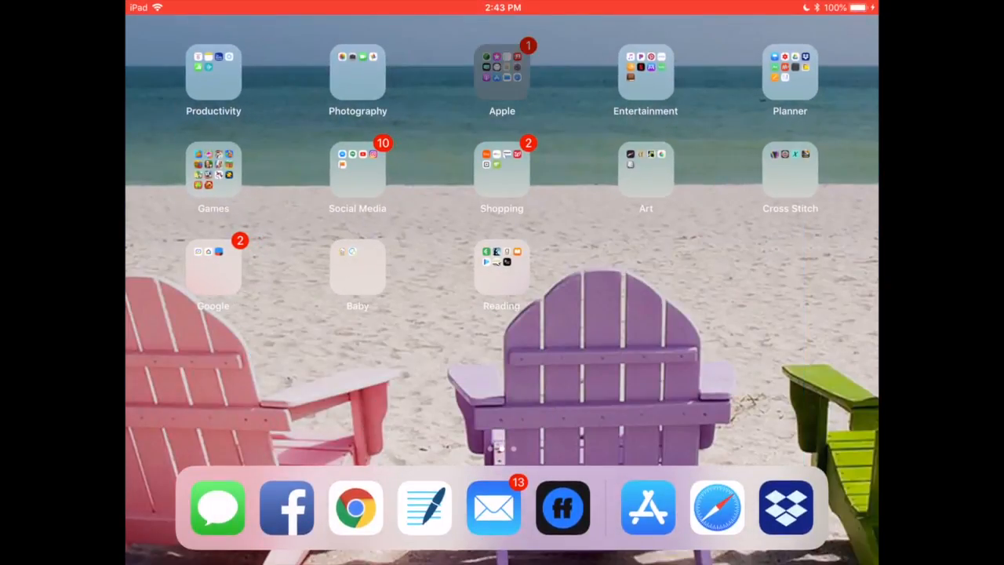
Download BerryBubble-Regular.otf from Etsy in Safari and send it to AnyFont
left_click(716, 508)
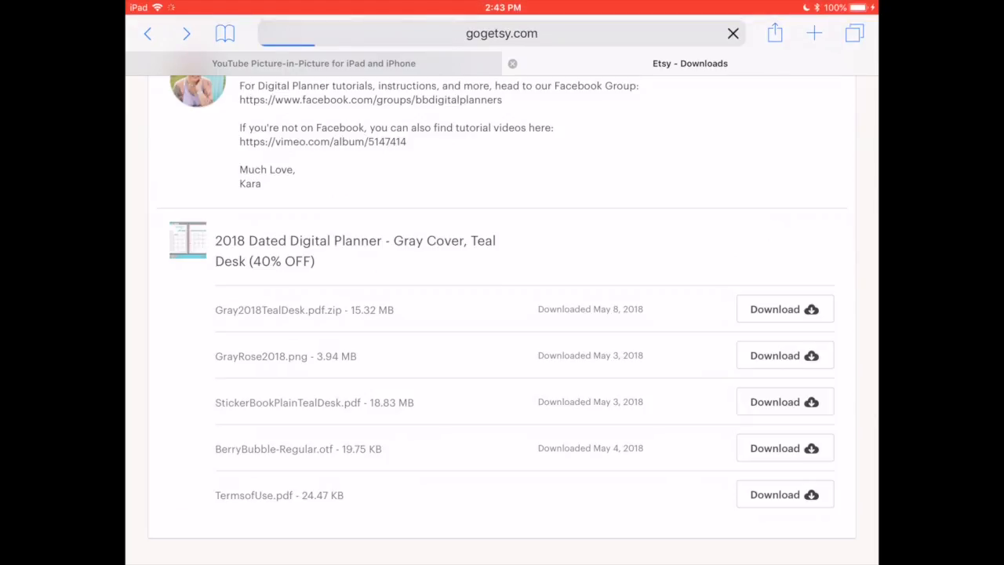
left_click(784, 447)
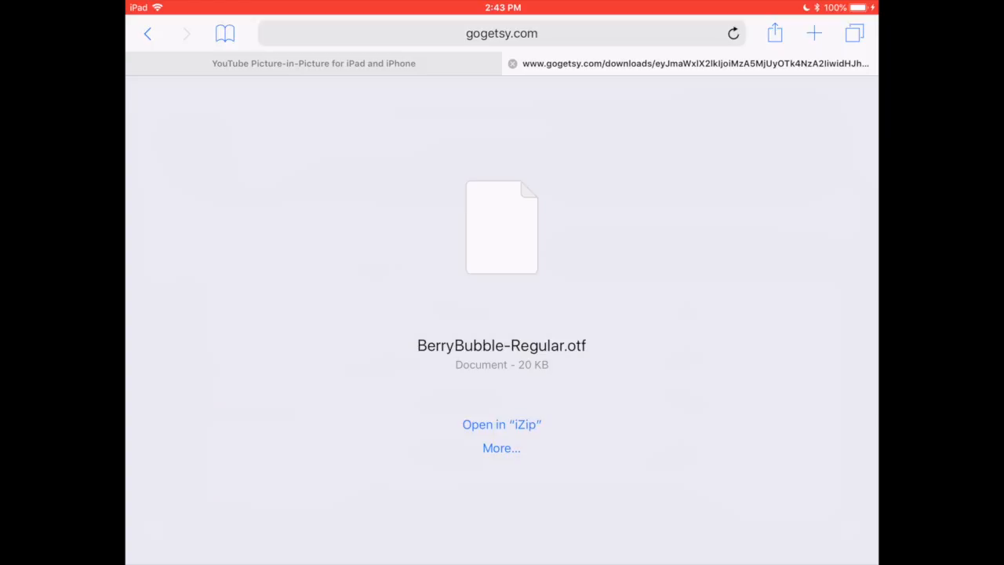
left_click(502, 448)
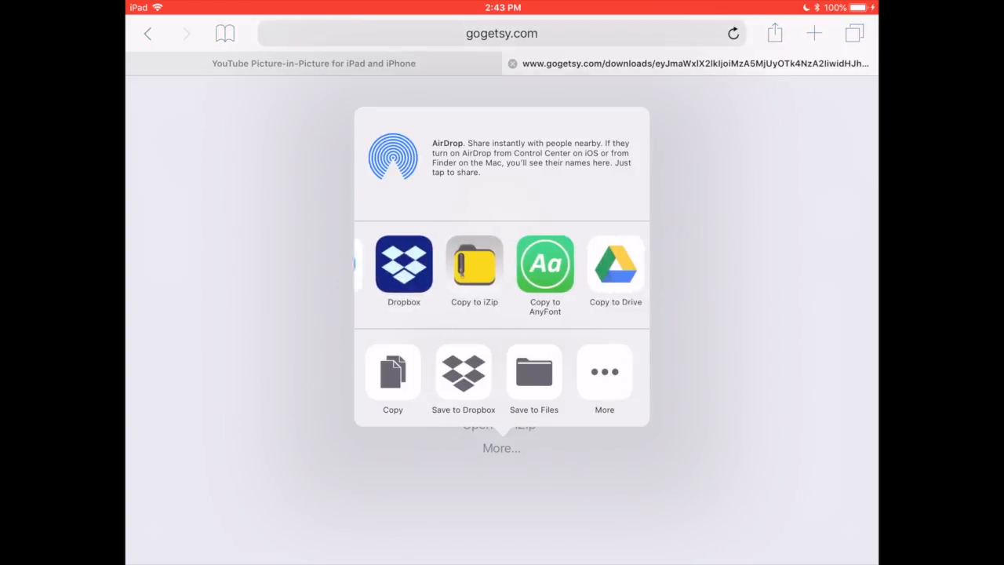
scroll("left", 3)
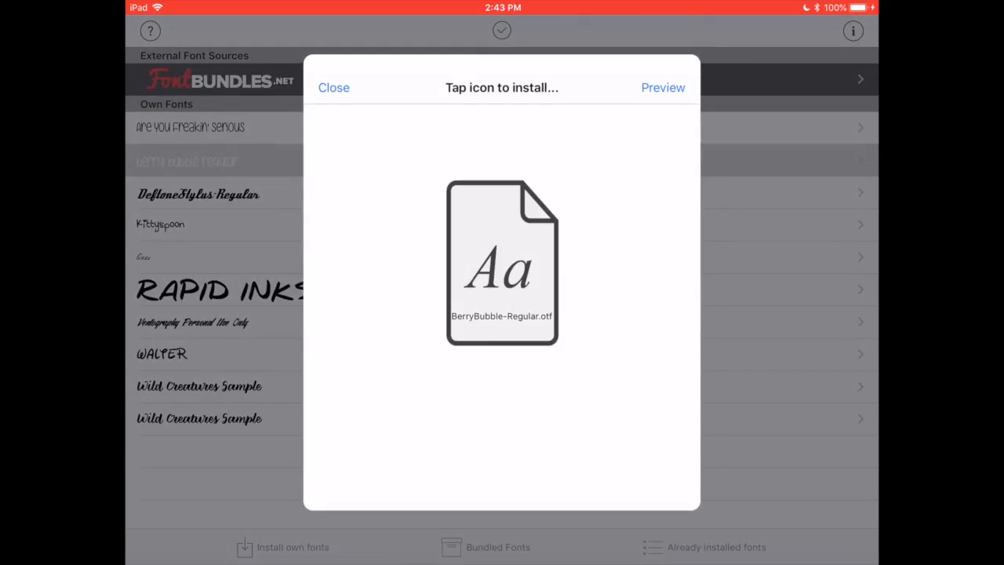
Preview Berry Bubble Regular in AnyFont, then start installing it
left_click(663, 87)
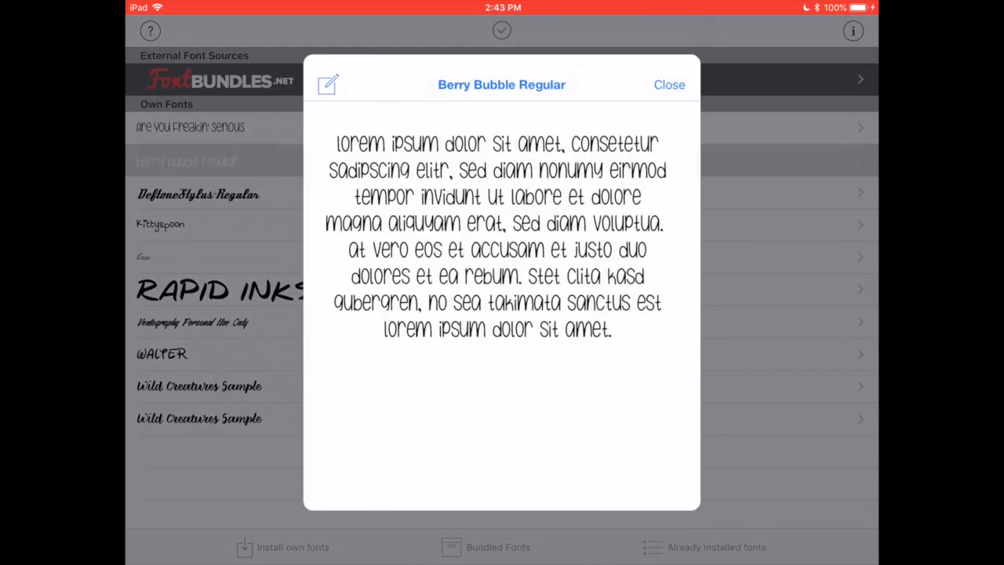
left_click(327, 84)
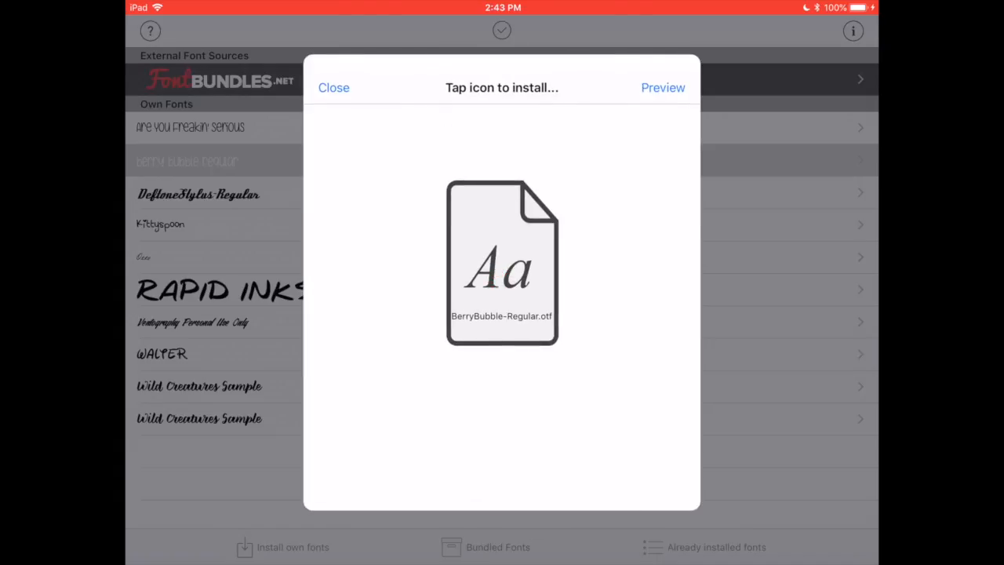
left_click(501, 263)
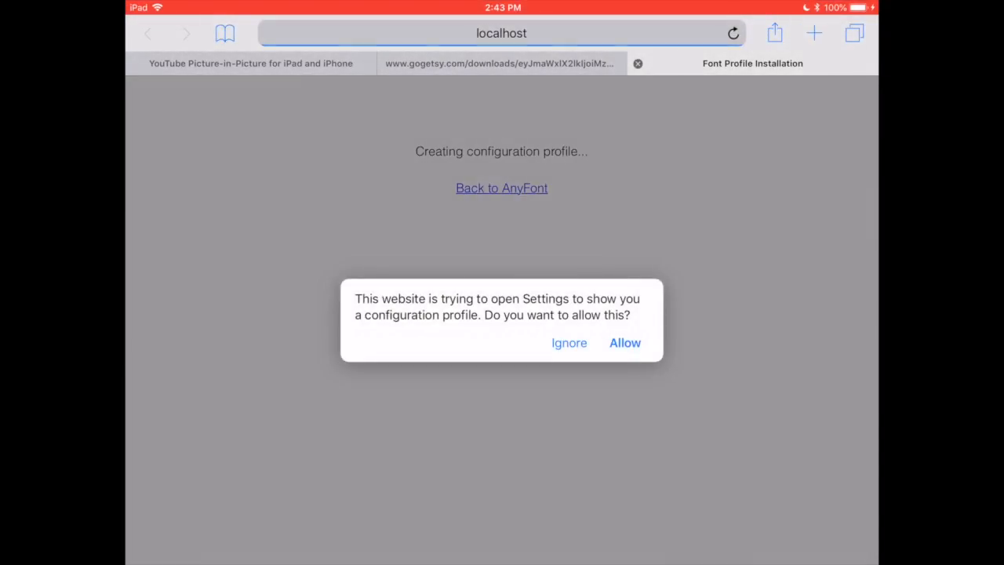
Allow and install the unsigned BerryBubble-Regular.otf profile in Settings
left_click(625, 343)
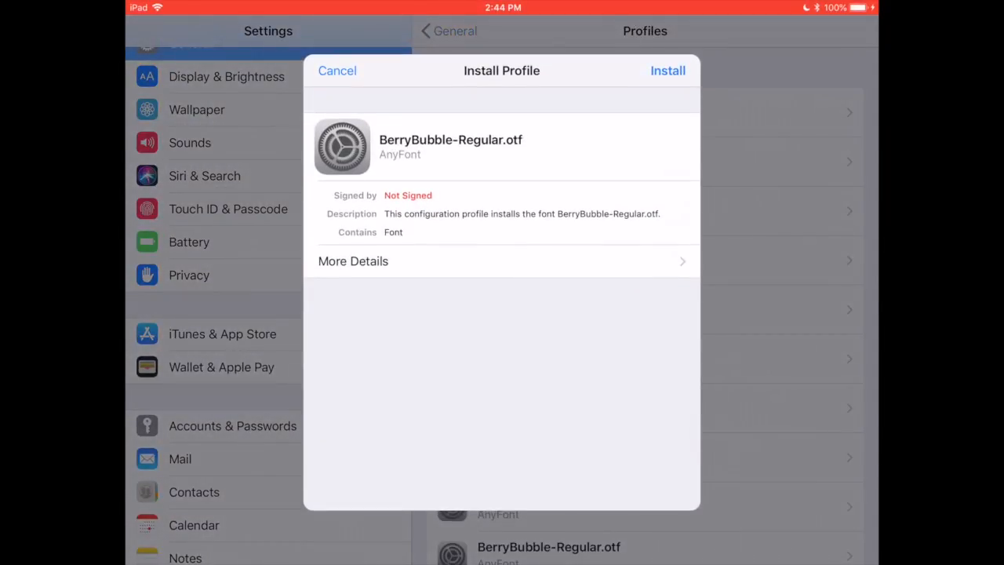
left_click(667, 71)
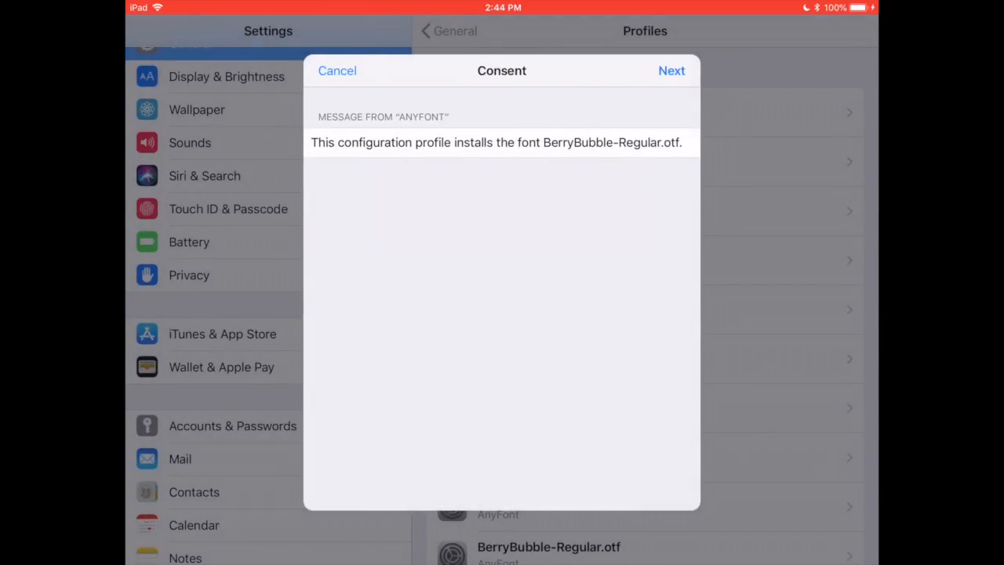
left_click(671, 69)
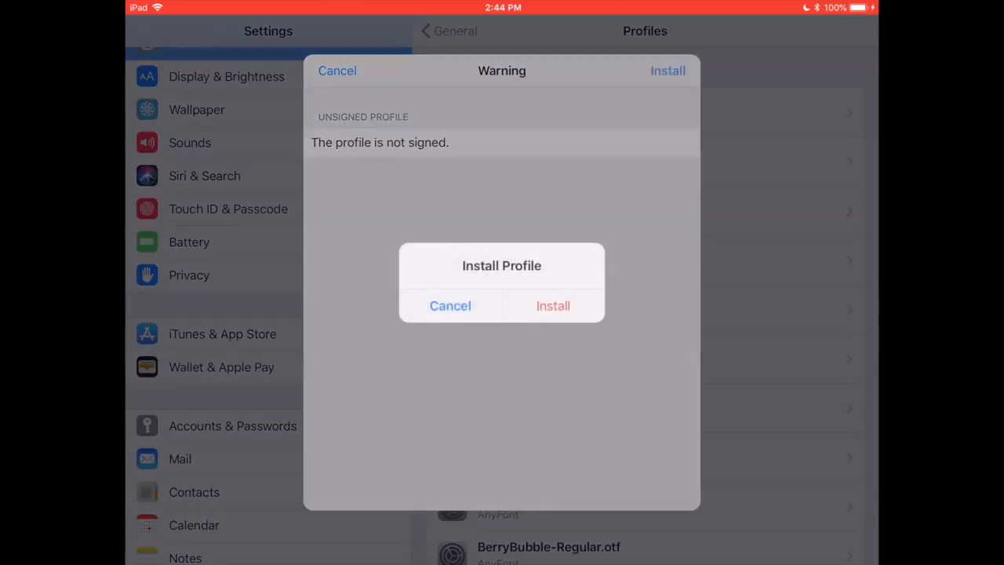
left_click(553, 305)
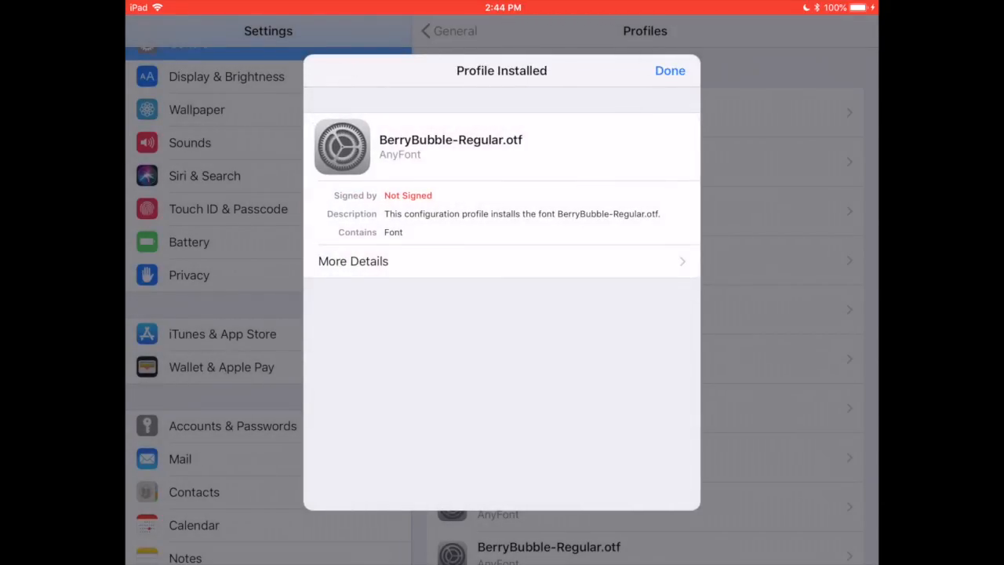
left_click(670, 71)
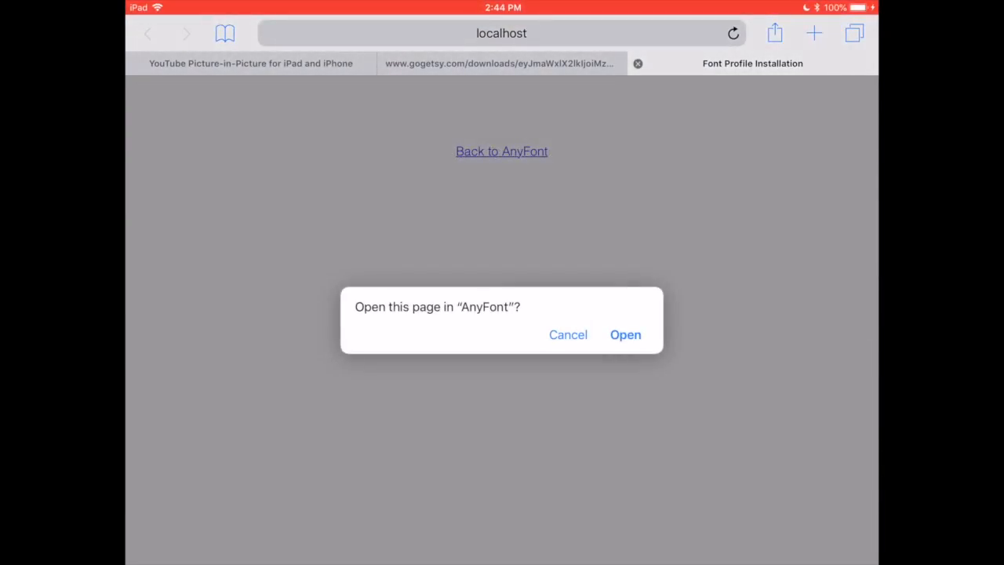
Confirm Berry Bubble Regular in AnyFont's font list and go home
left_click(626, 334)
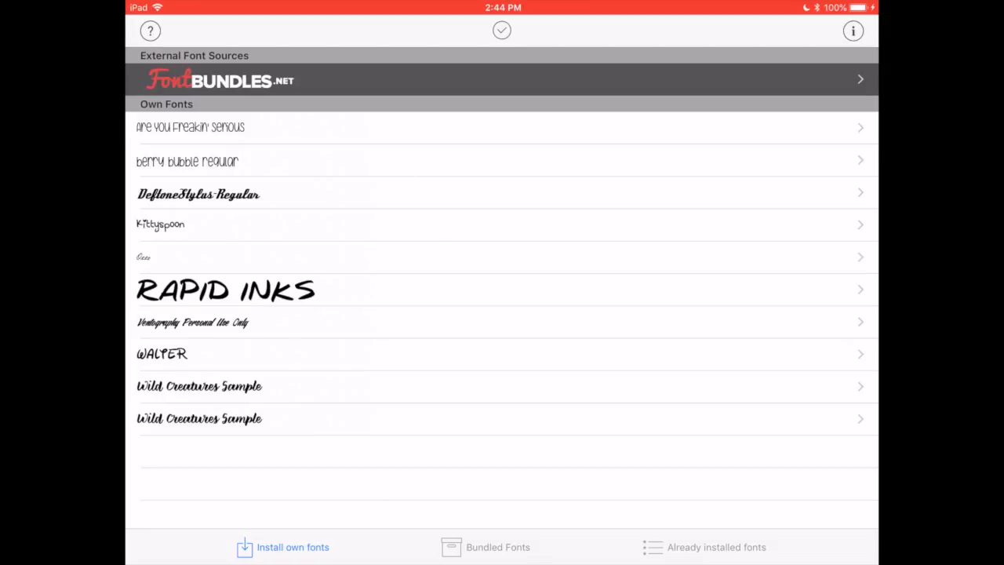
key("home")
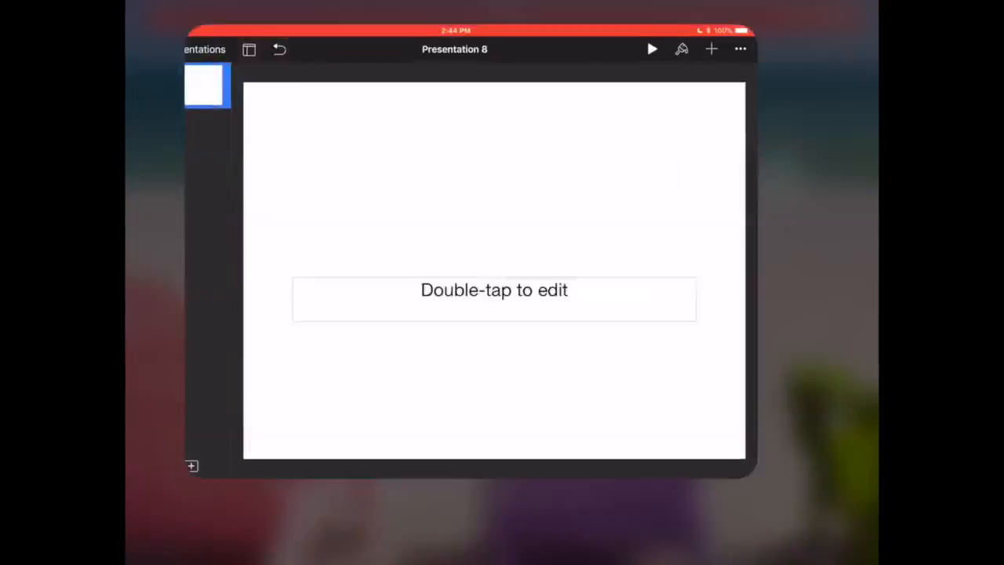
Delete the placeholder text box and insert the planner screenshot from Camera Roll
left_click(494, 299)
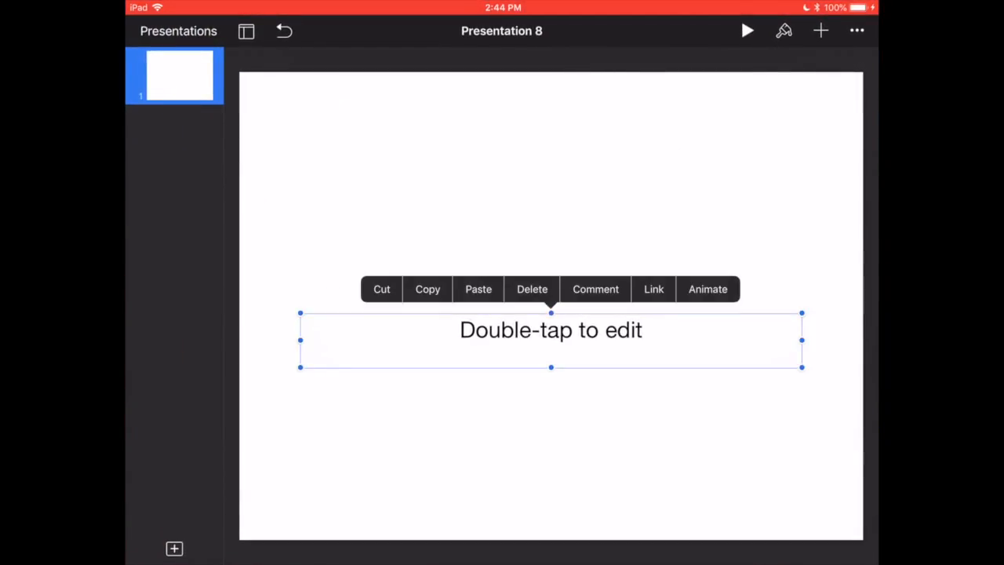
left_click(532, 289)
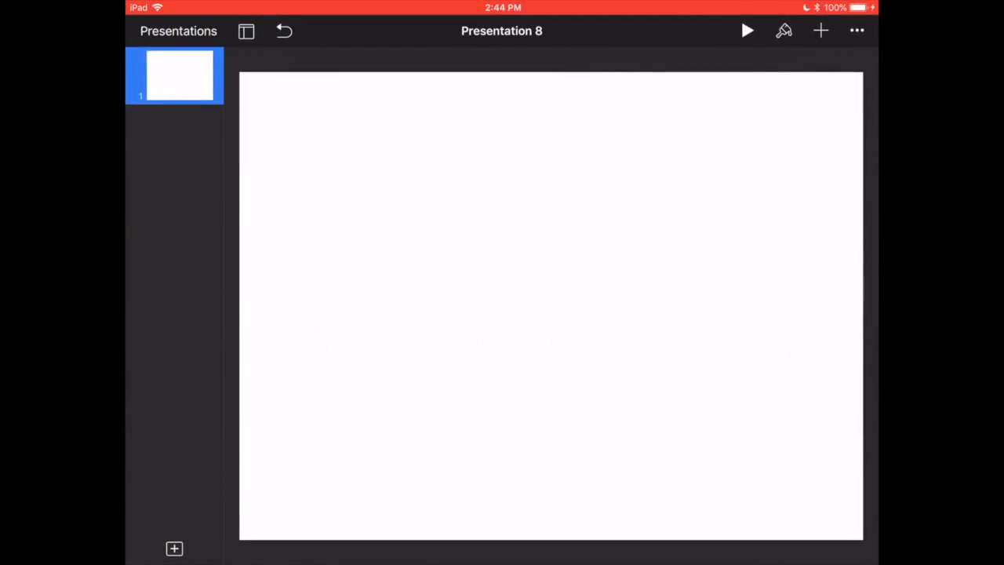
left_click(820, 30)
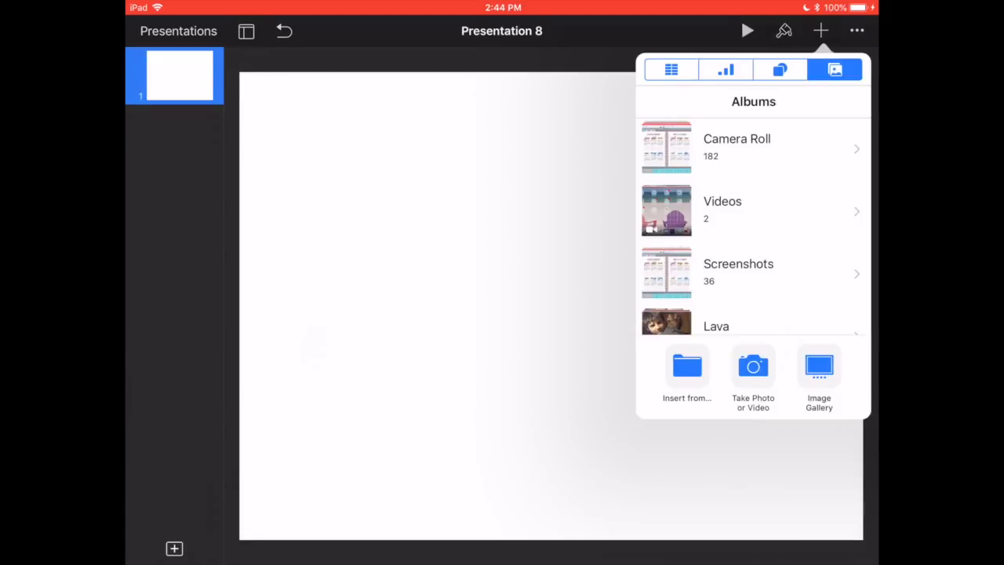
left_click(736, 147)
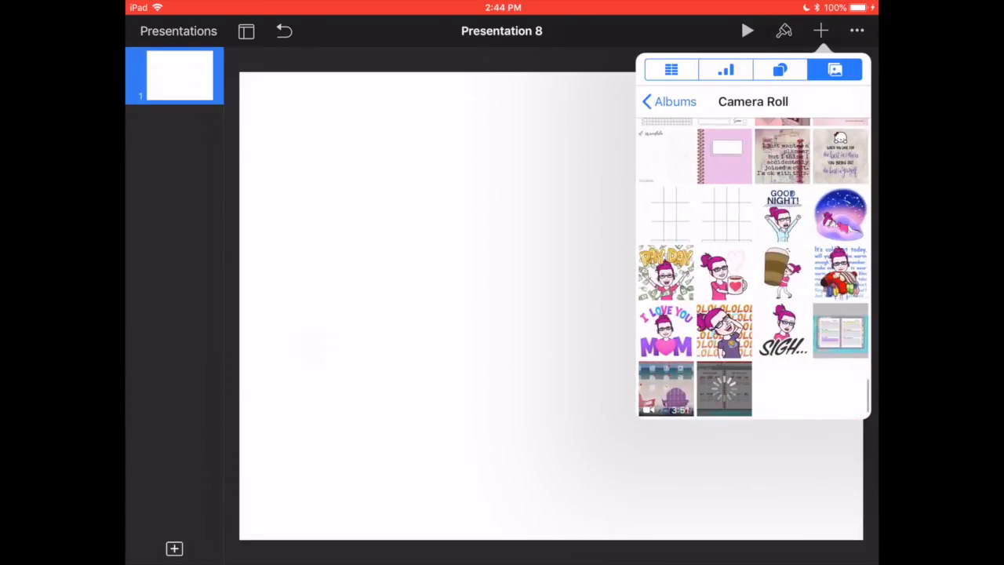
left_click(839, 329)
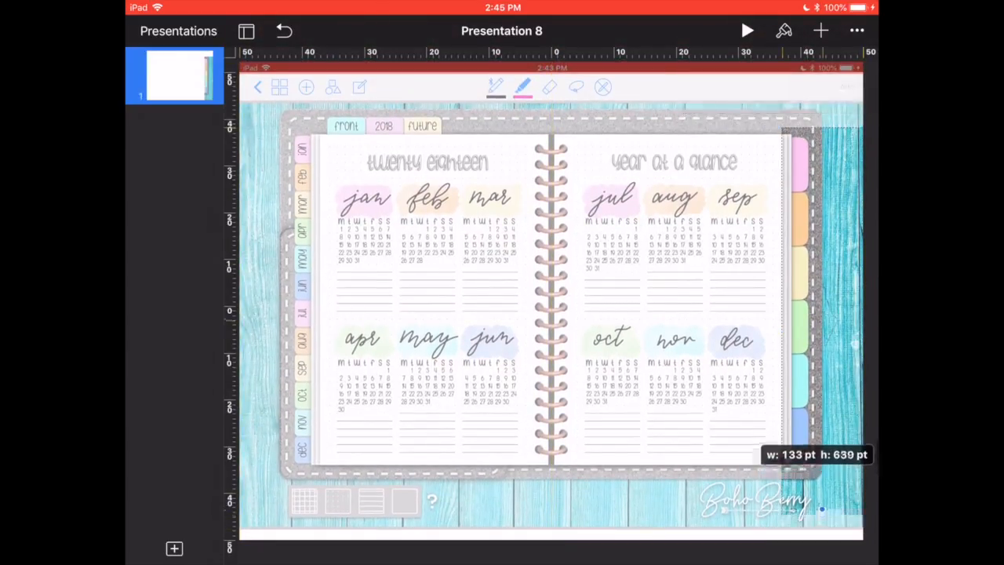
Crop the screenshot to the side tabs, rotate it horizontal, and add a text box
left_click_drag(822, 510, 834, 307)
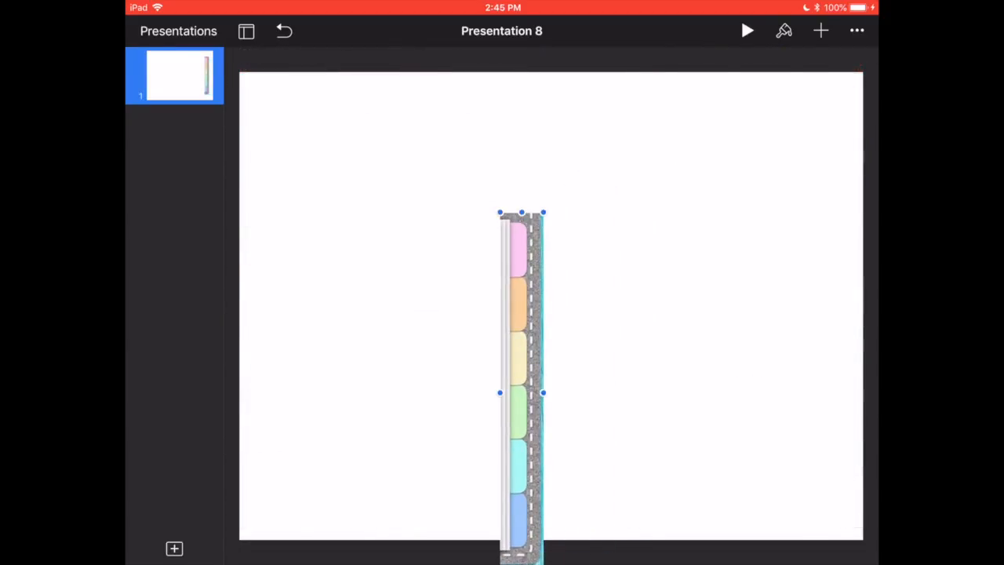
left_click_drag(522, 211, 683, 321)
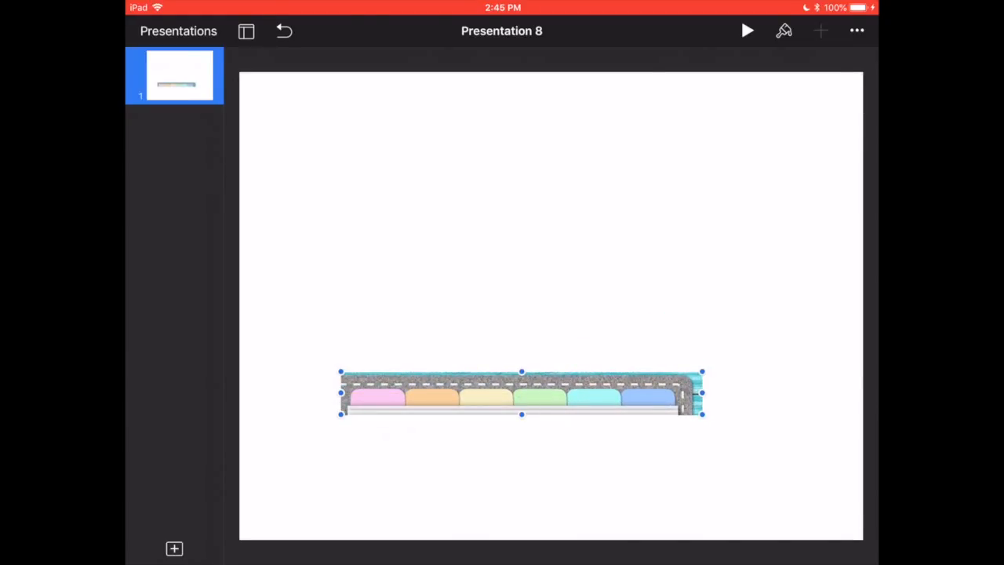
left_click(821, 31)
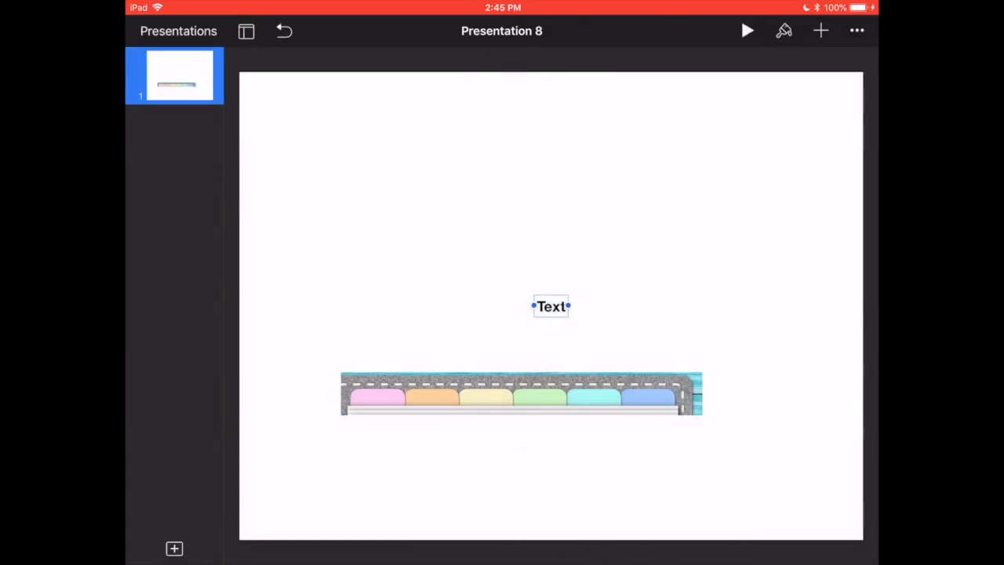
Type 'Budget' into the new text box and set its font to Berry Bubble
left_click(783, 31)
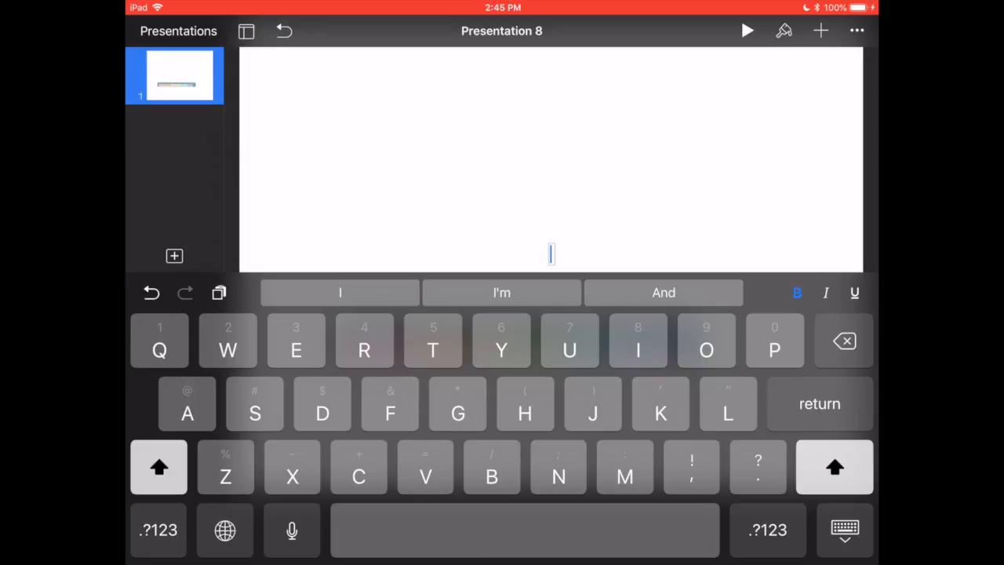
type("Budget")
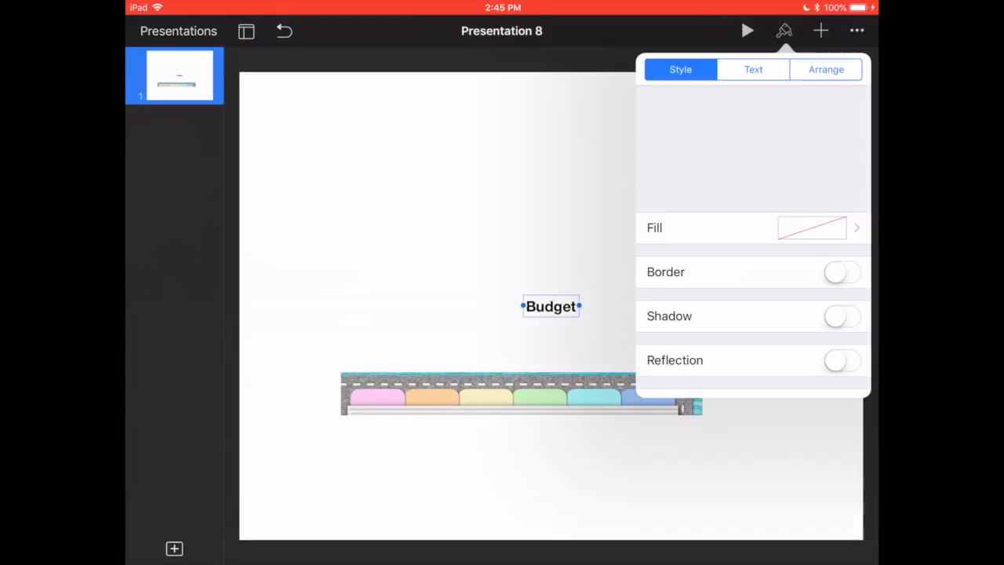
left_click(752, 69)
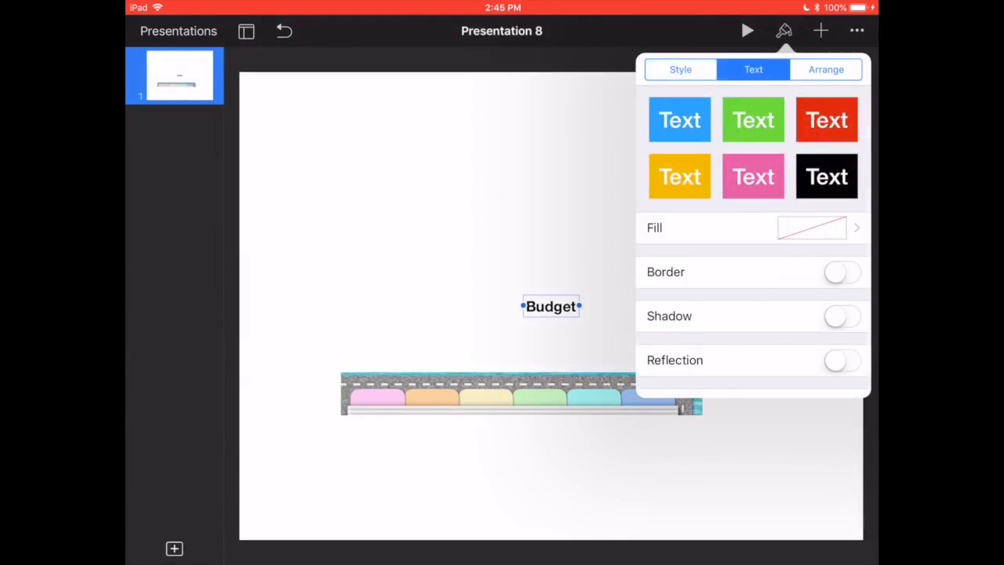
left_click(753, 69)
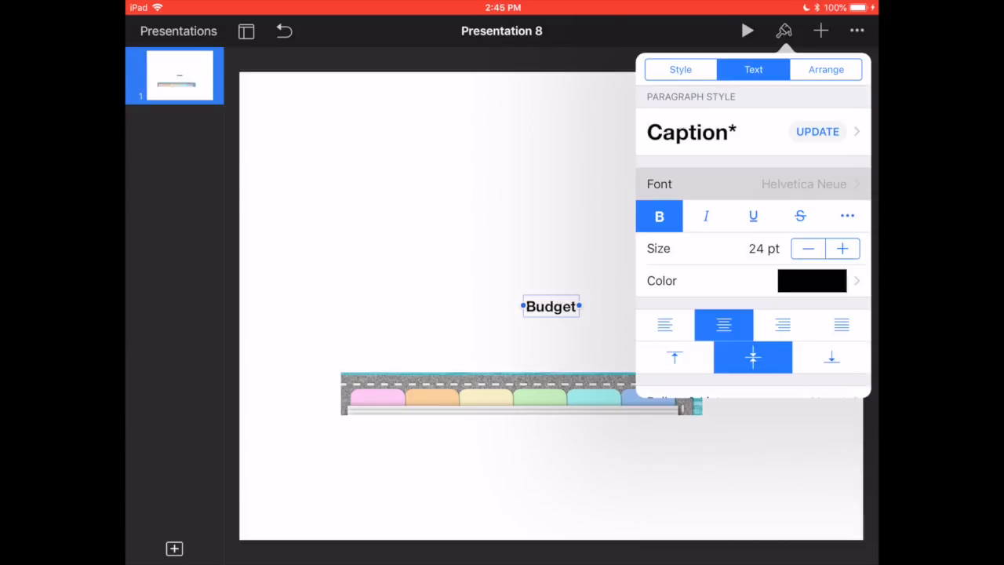
left_click(803, 183)
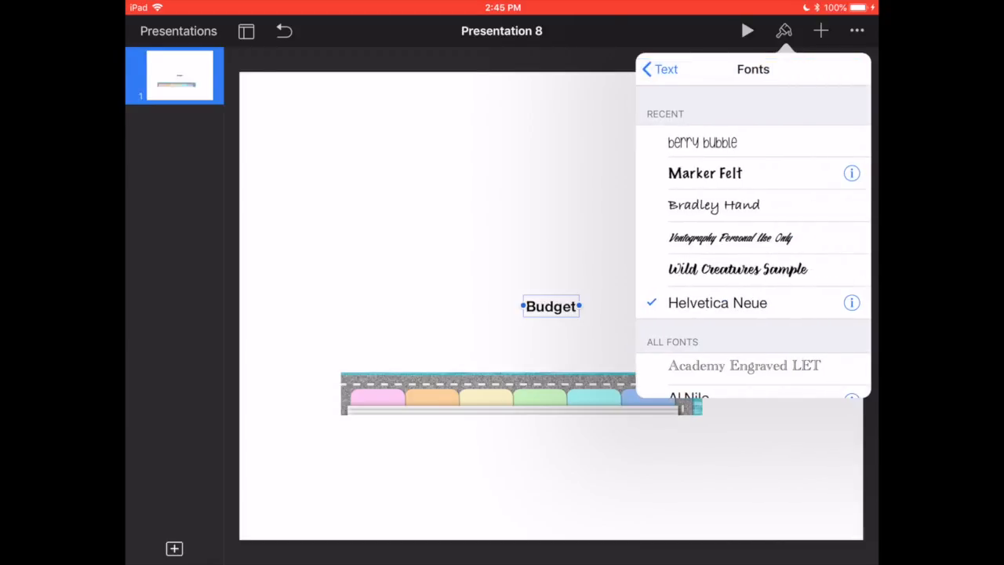
left_click(702, 142)
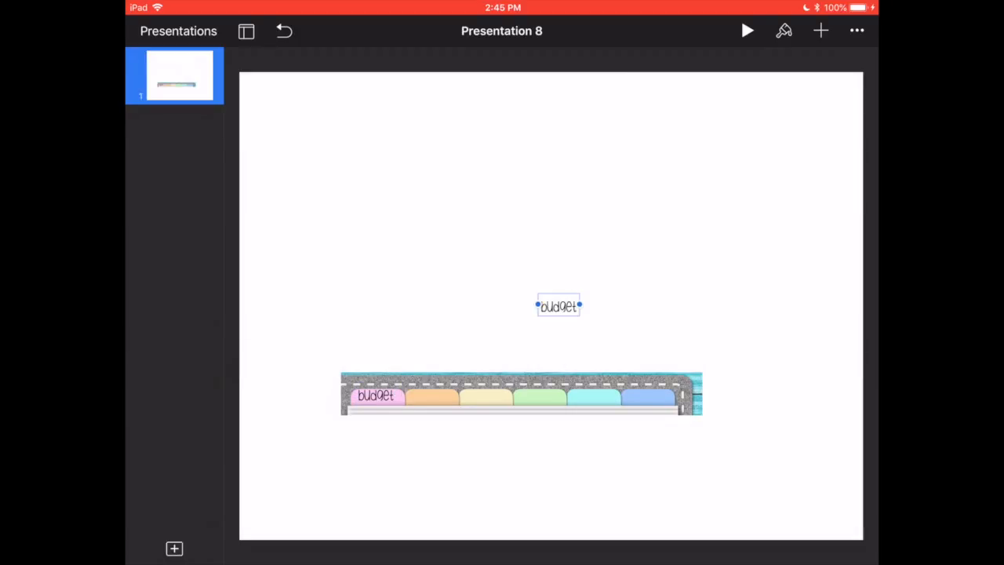
Finish the meals label and drag it onto the second tab
double_click(558, 306)
type("meal")
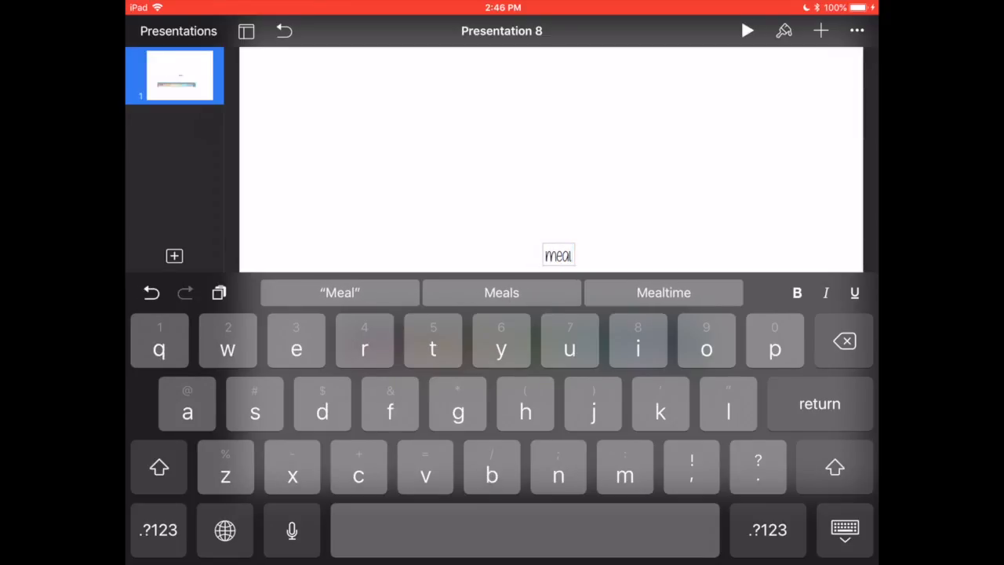
left_click(501, 293)
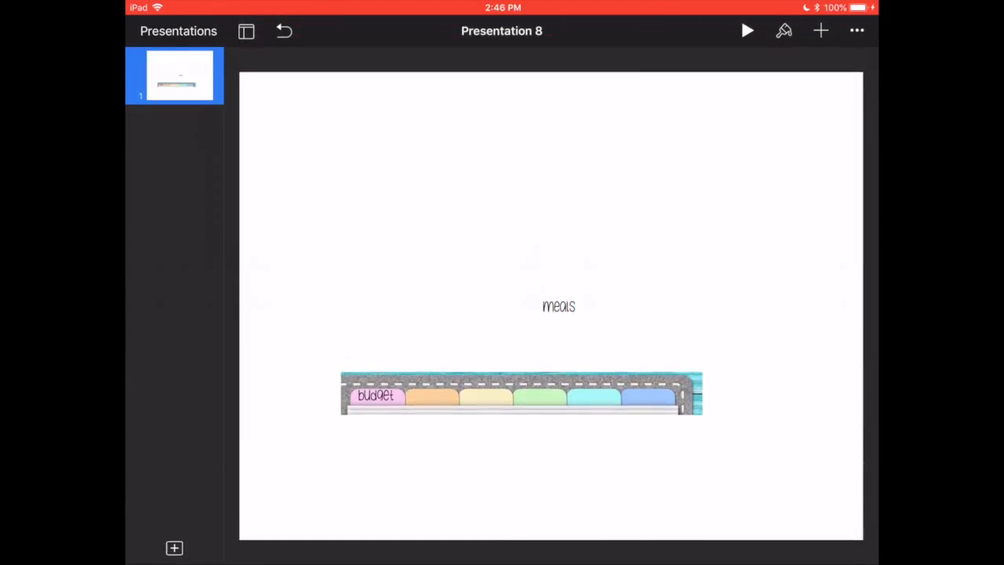
left_click(559, 306)
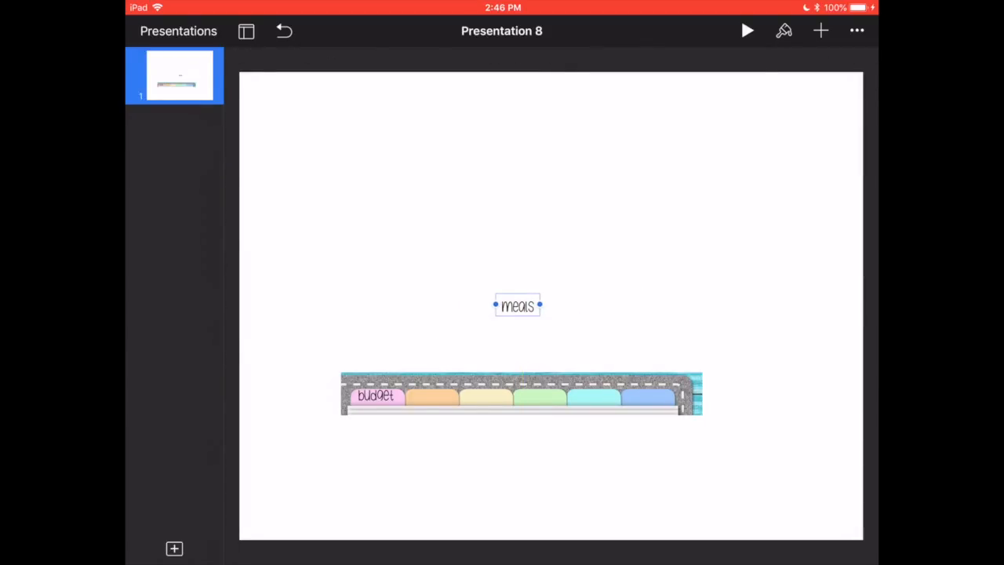
left_click_drag(517, 306, 429, 396)
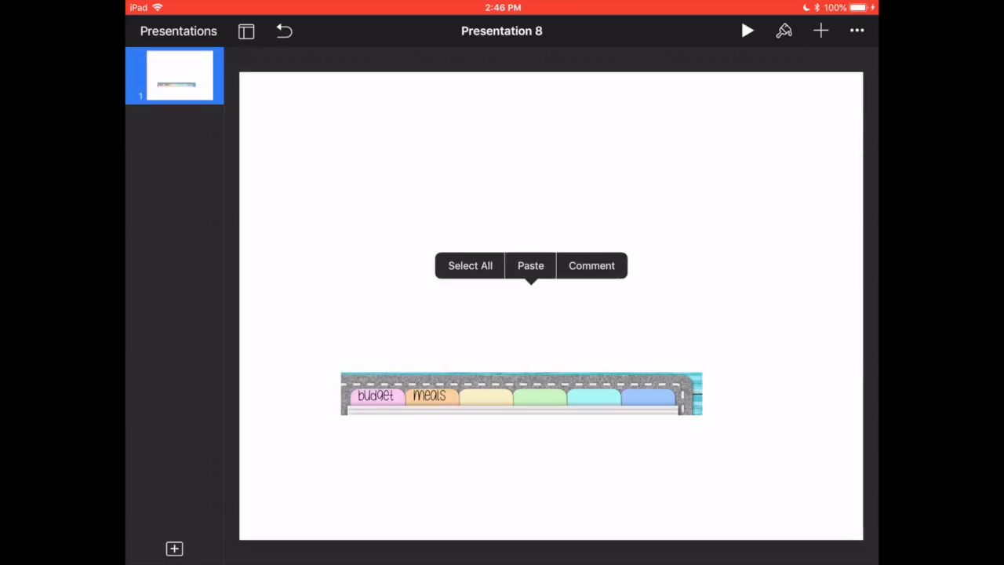
Paste a family label onto the third tab, then paste and write a journal label
left_click(531, 266)
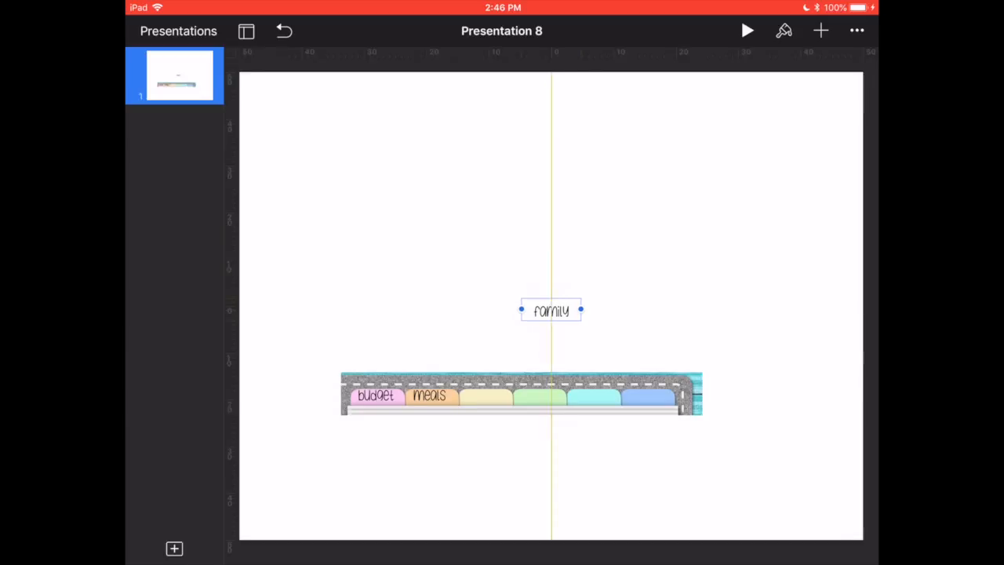
left_click_drag(551, 310, 481, 396)
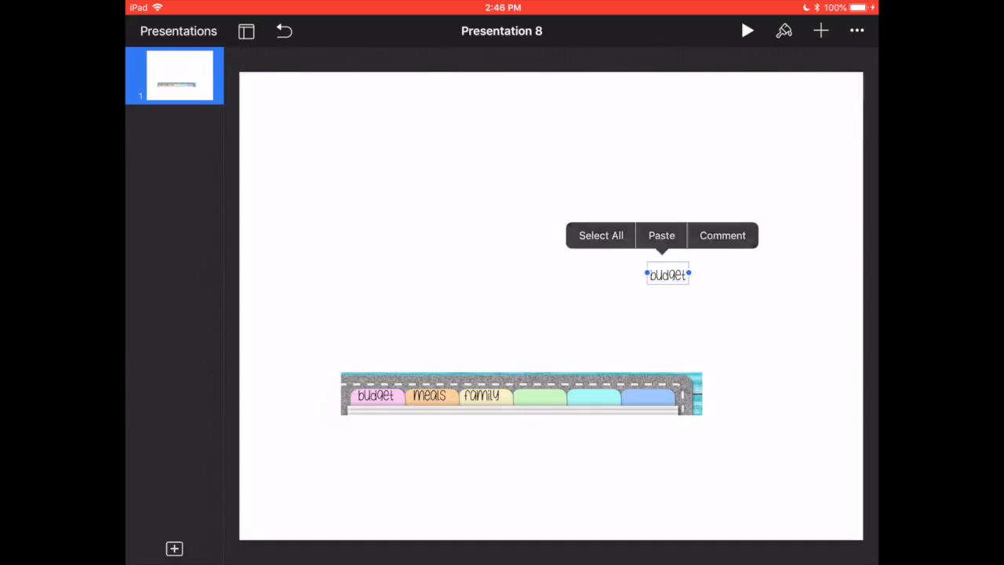
double_click(668, 275)
type("jour")
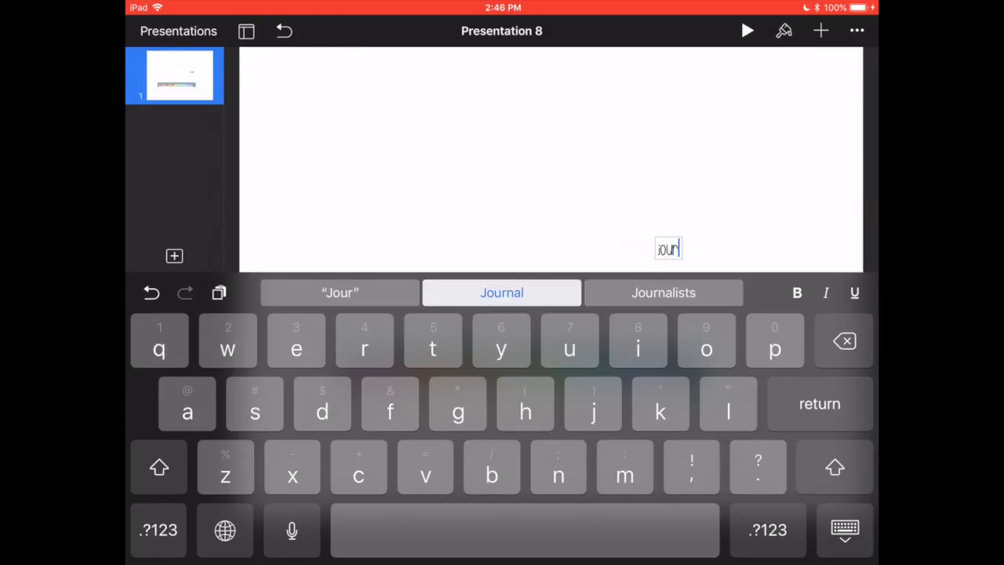
left_click(501, 292)
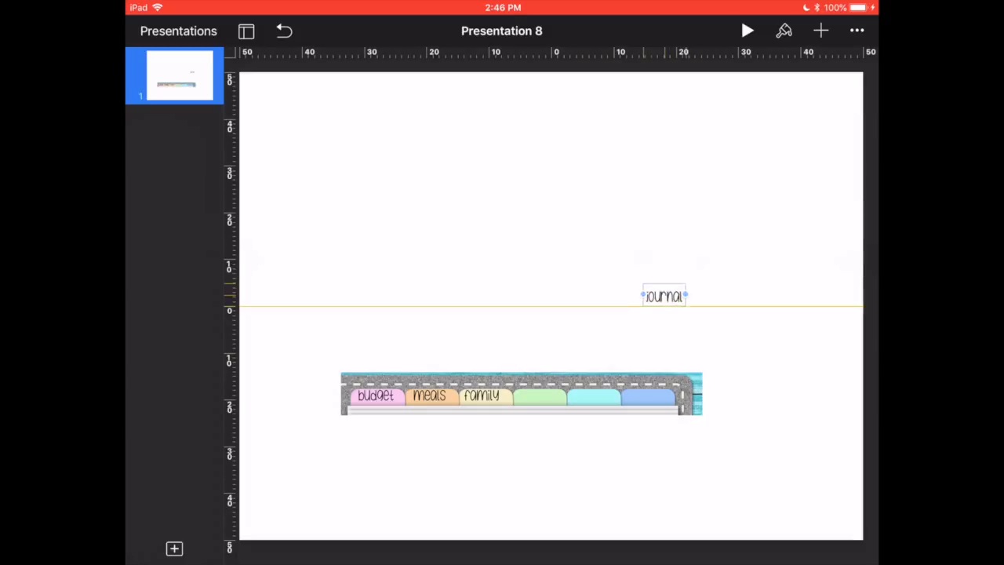
Place journal on tab four, then widen a fitness label and place it on tab five
left_click_drag(664, 296, 541, 396)
type("f")
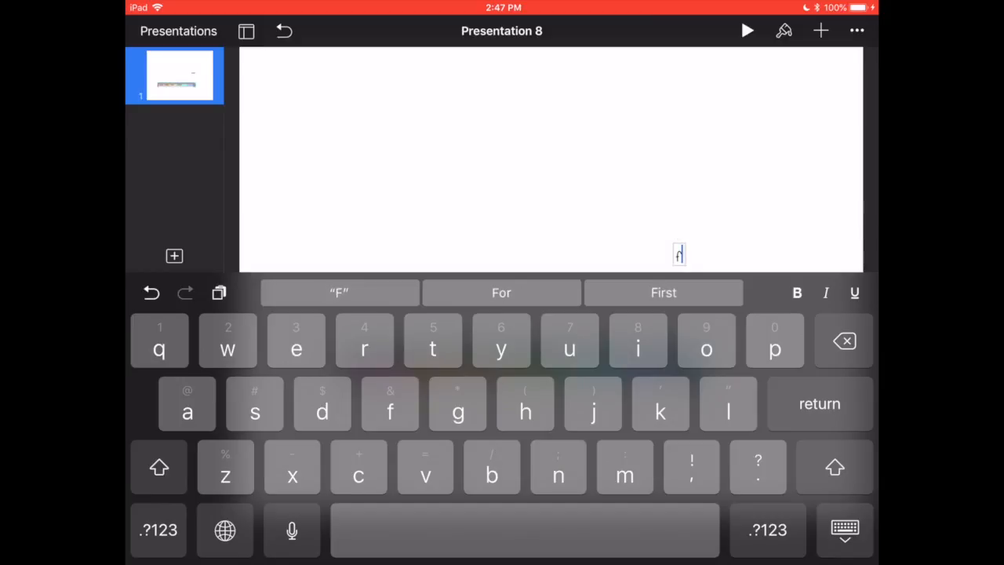
type("itness")
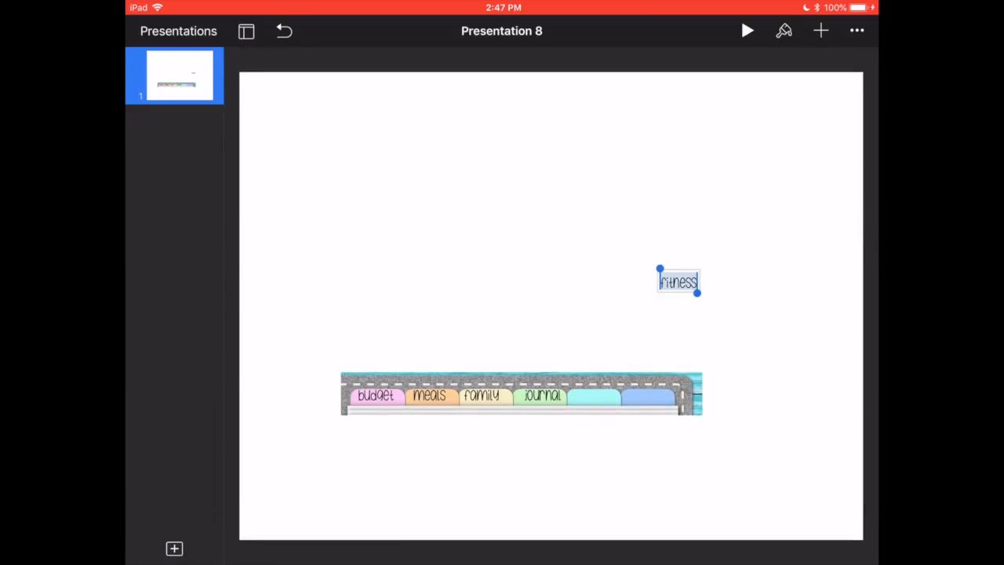
double_click(678, 281)
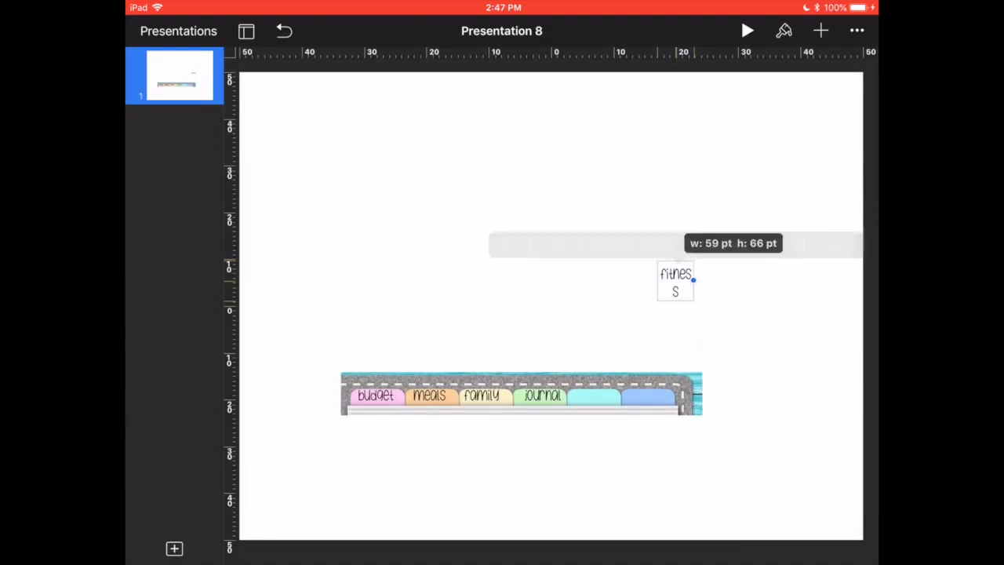
left_click_drag(693, 291, 704, 282)
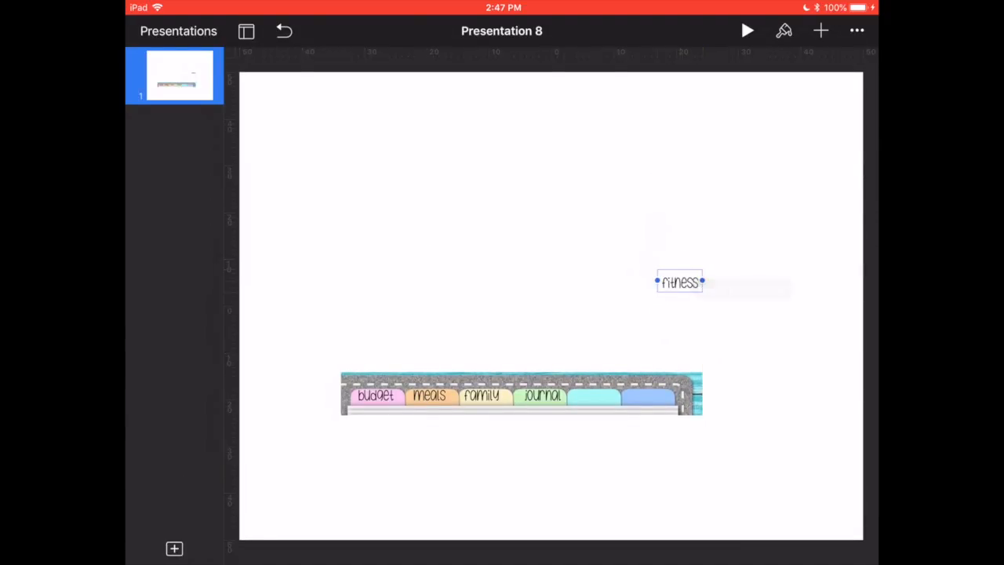
left_click_drag(679, 282, 593, 395)
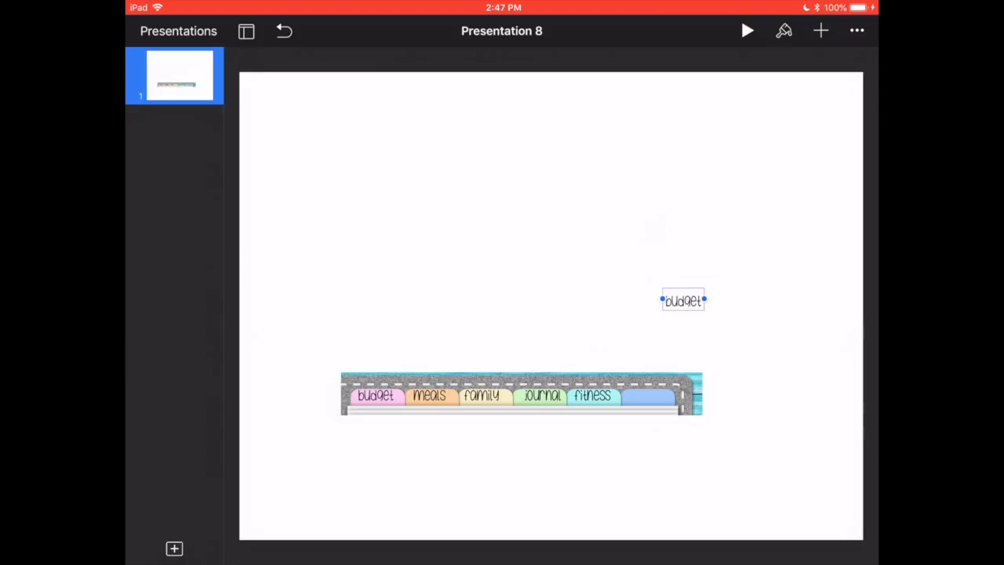
Make a misc label and place it on the sixth tab
double_click(683, 300)
type("misc")
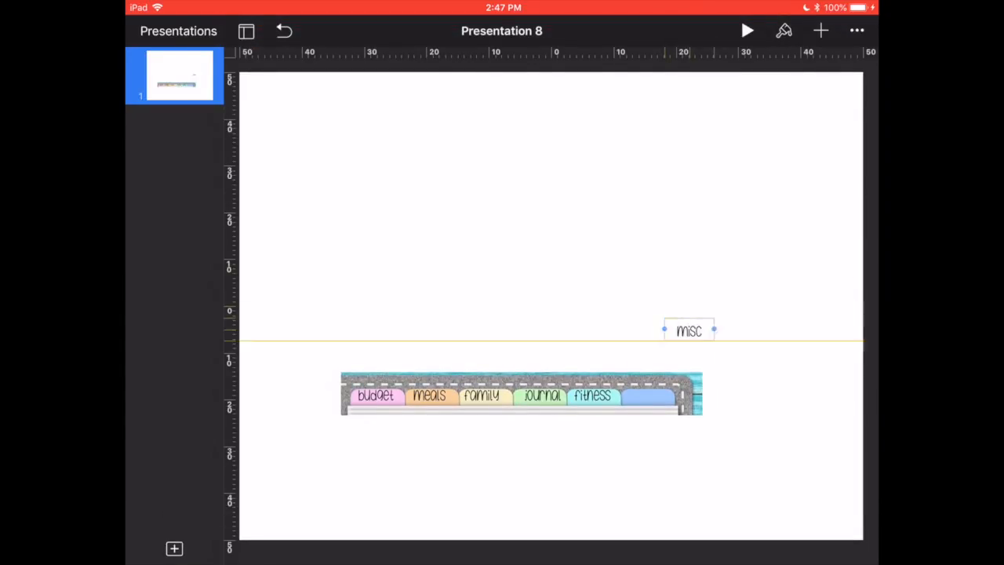
left_click_drag(688, 330, 639, 394)
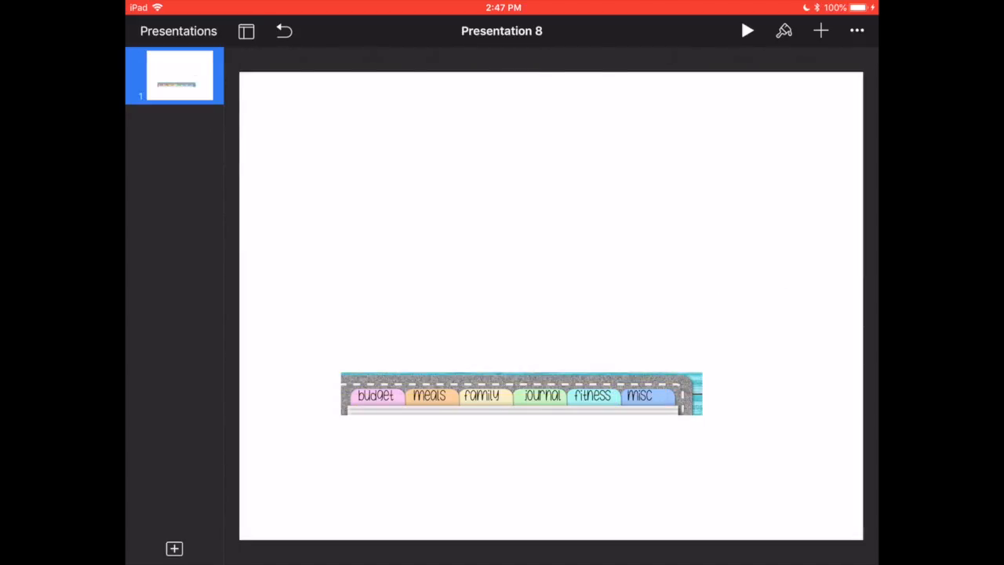
left_click(522, 394)
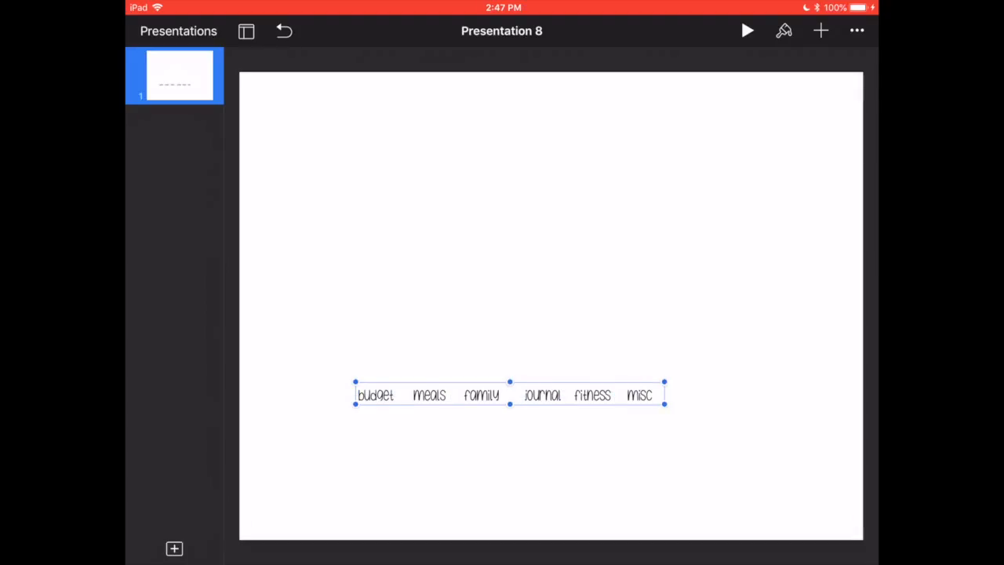
Copy the six Berry Bubble word labels
left_click(509, 395)
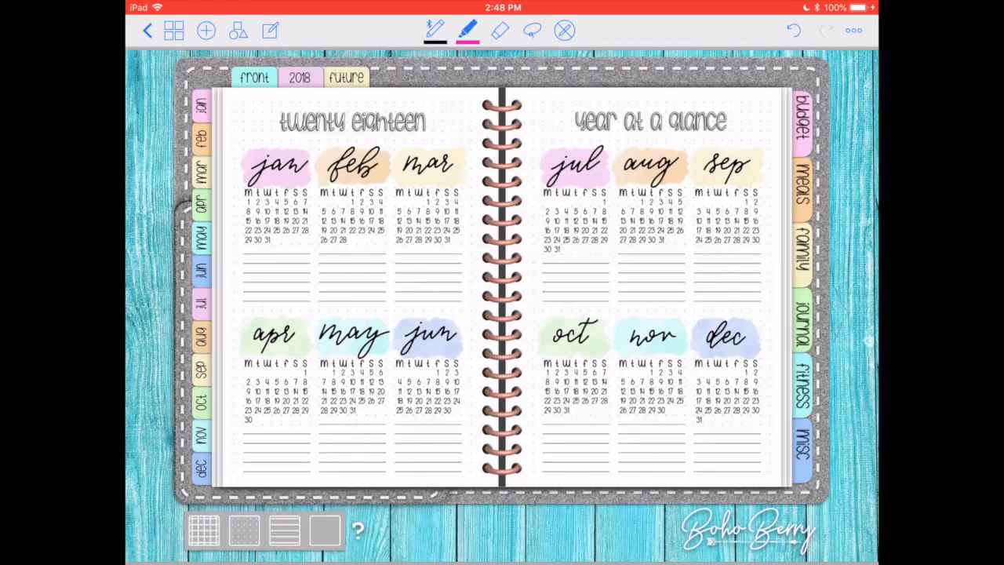
Lasso-select the six tab labels and paste them onto the calendar and dotted spreads
left_click(532, 31)
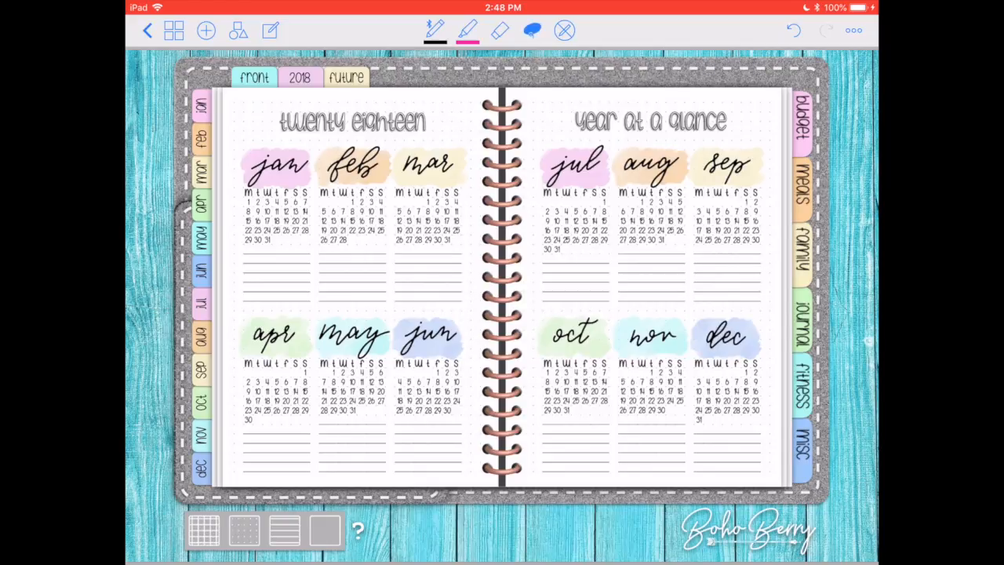
left_click(532, 31)
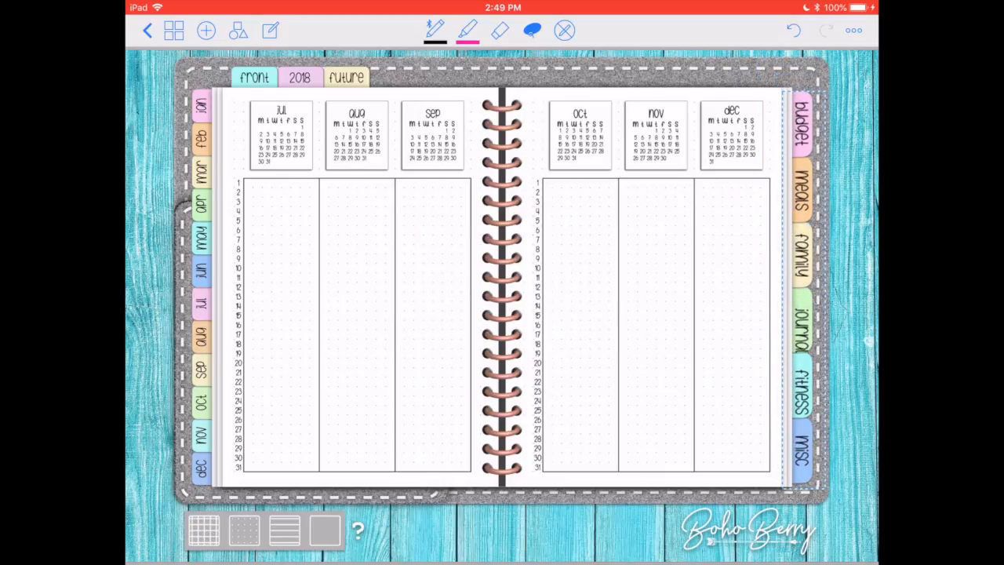
left_click(201, 106)
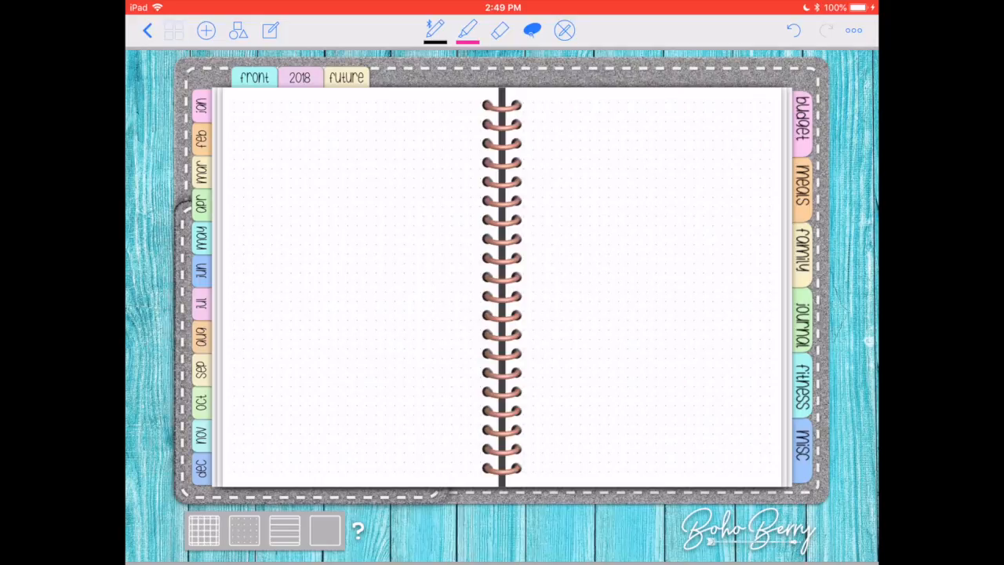
Find the labelled blank dotted spread in the page overview and copy it
left_click(174, 30)
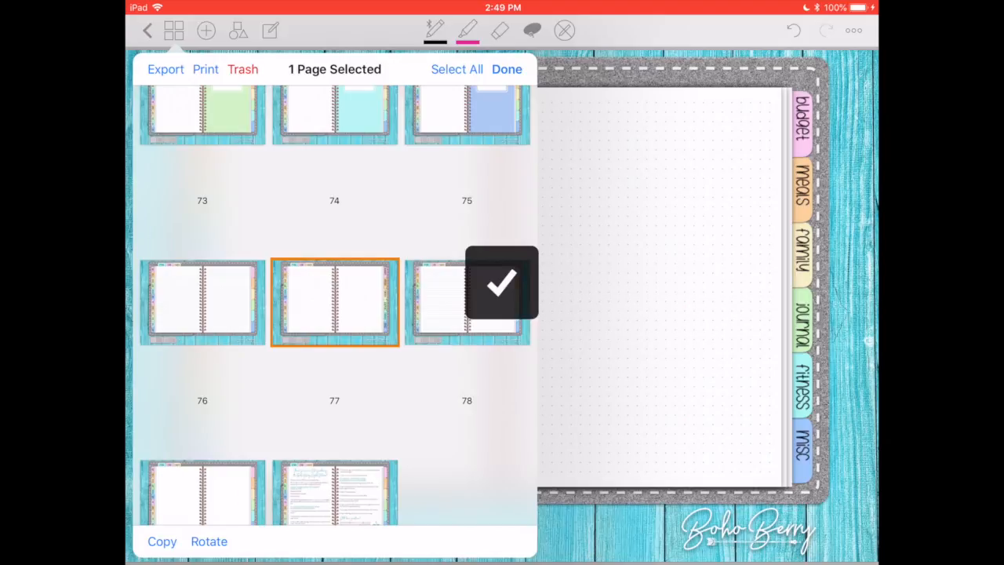
scroll("up", 3)
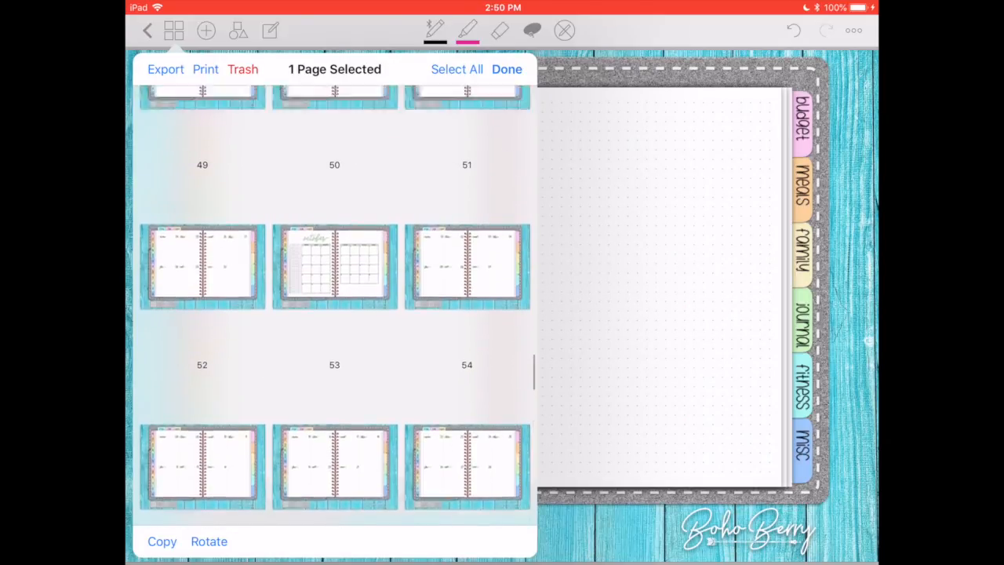
scroll("up", 3)
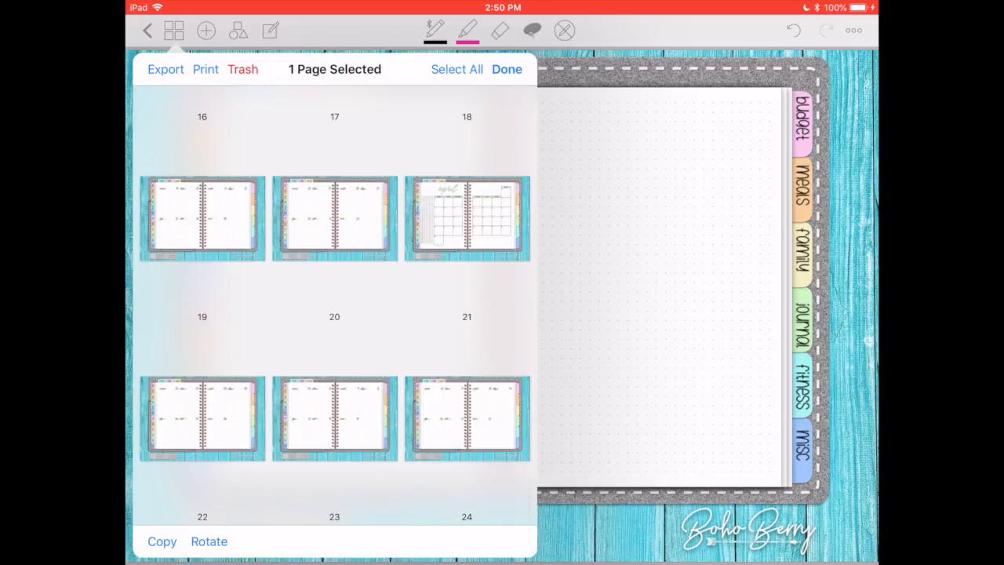
scroll("down", 3)
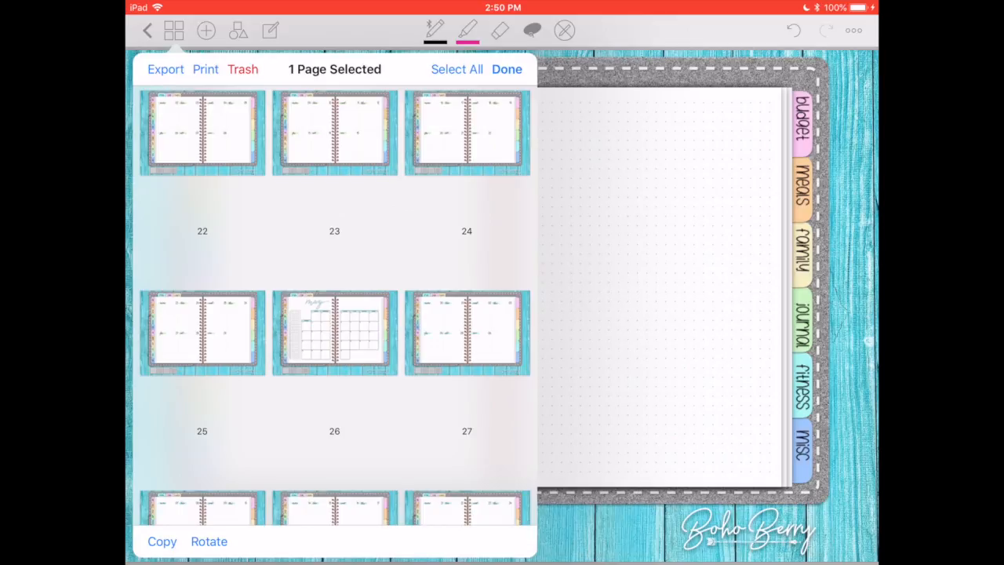
left_click(507, 69)
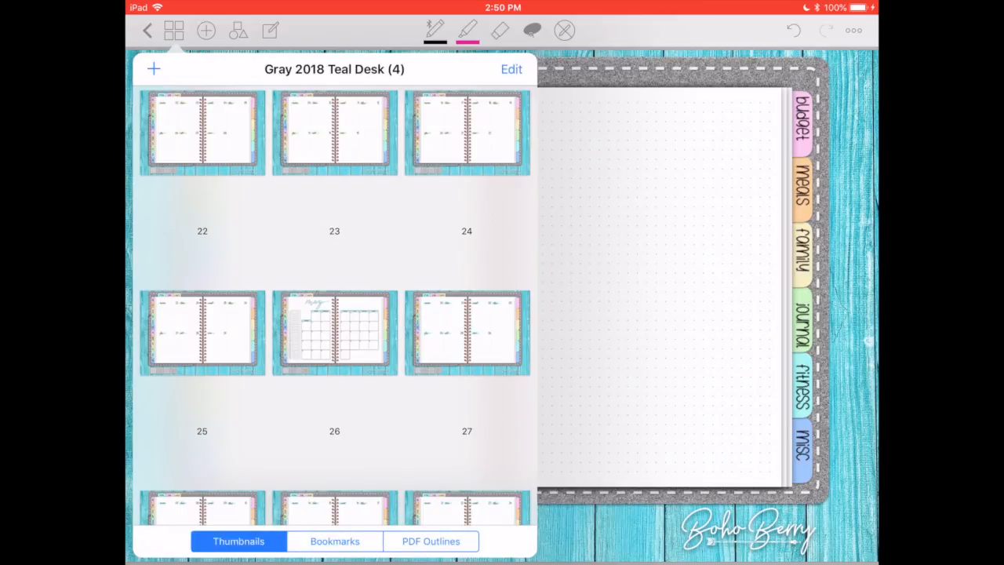
Paste the copied spread as page 27, after the page 26 monthly calendar
left_click(511, 69)
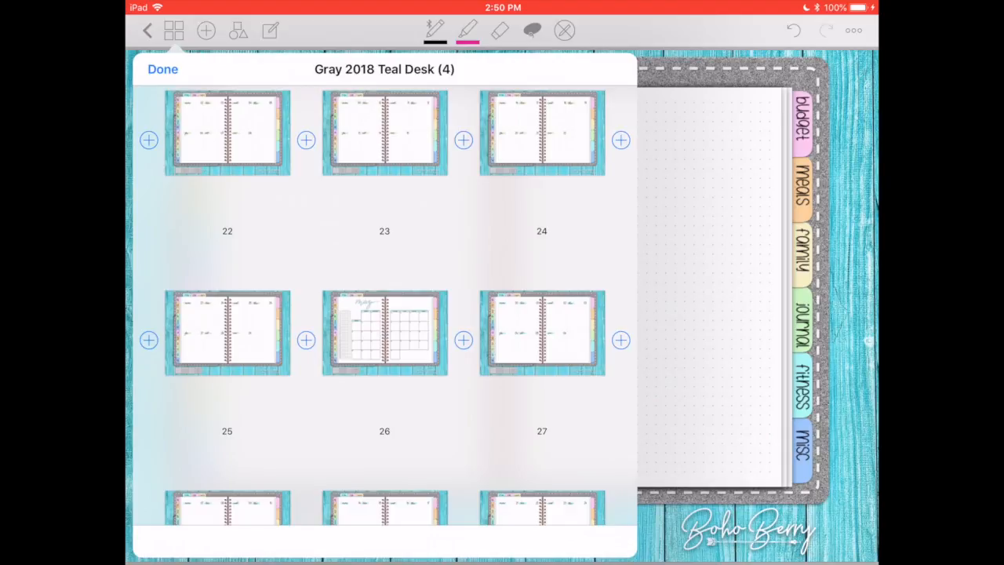
left_click(463, 340)
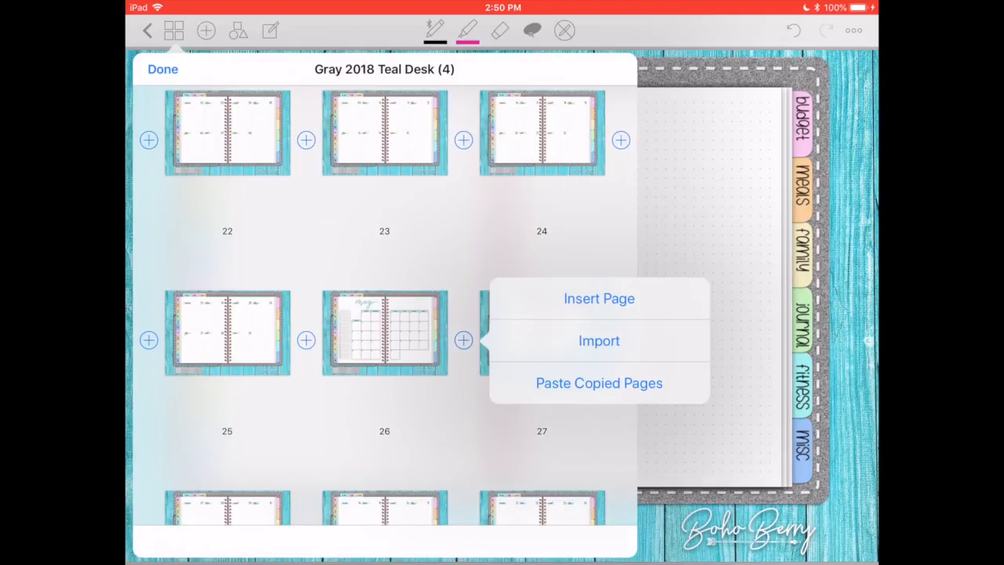
left_click(599, 298)
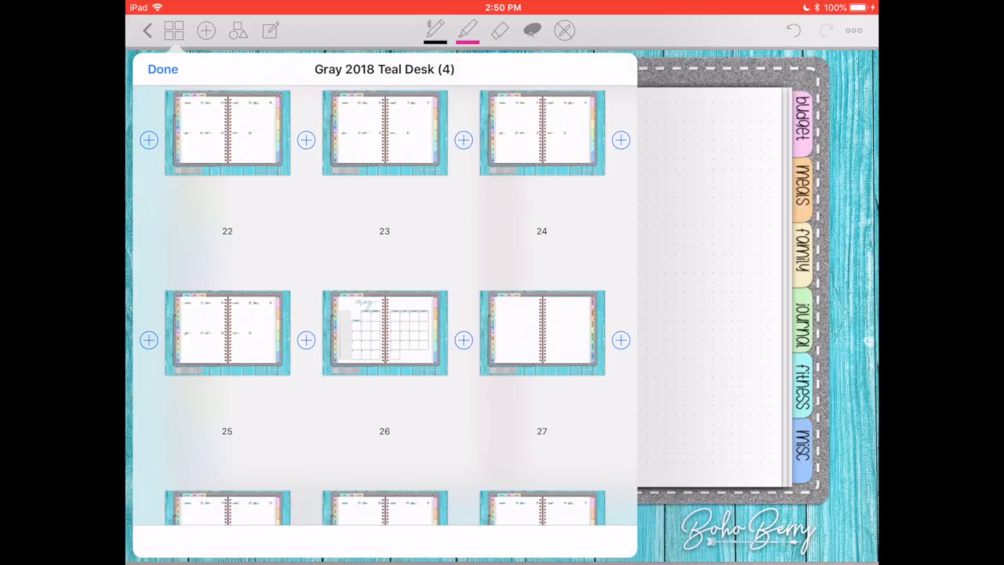
left_click(162, 69)
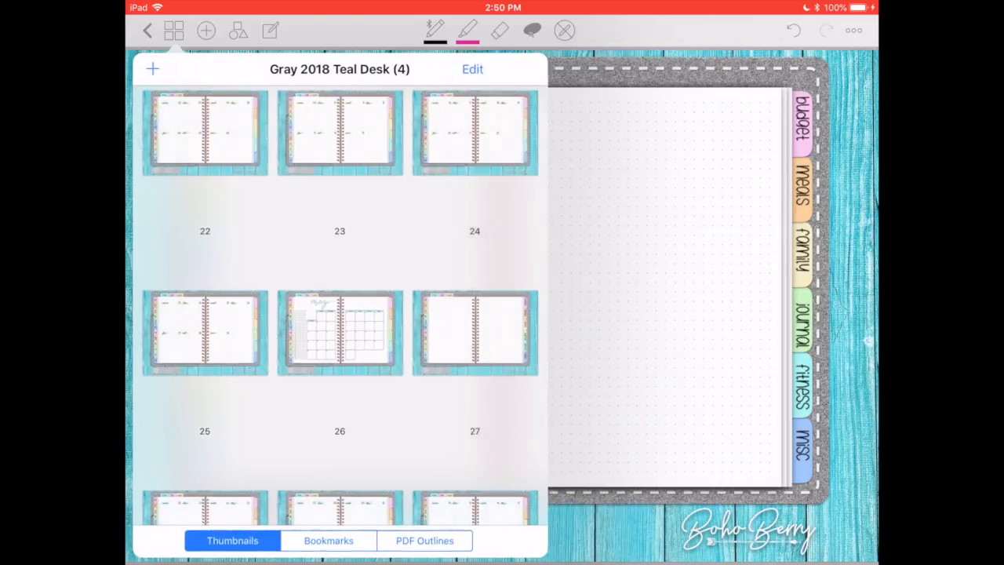